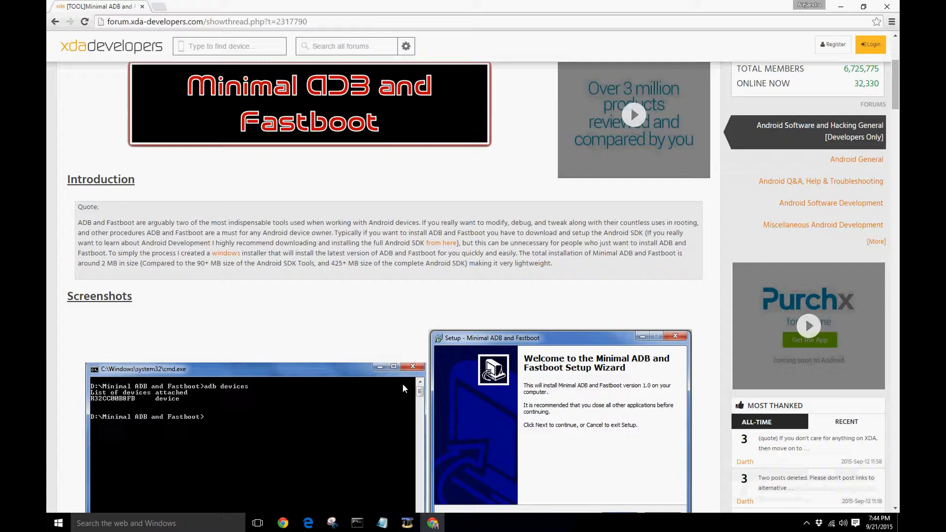
Step: Scroll the view while finding open desktop space for the Minimal ADB and Fastboot shortcut
scroll(down, 3)
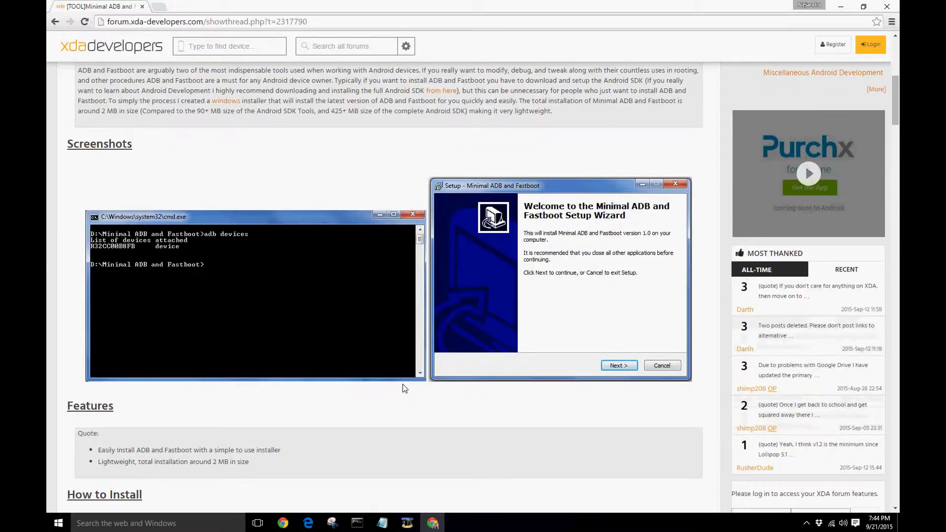
scroll(down, 3)
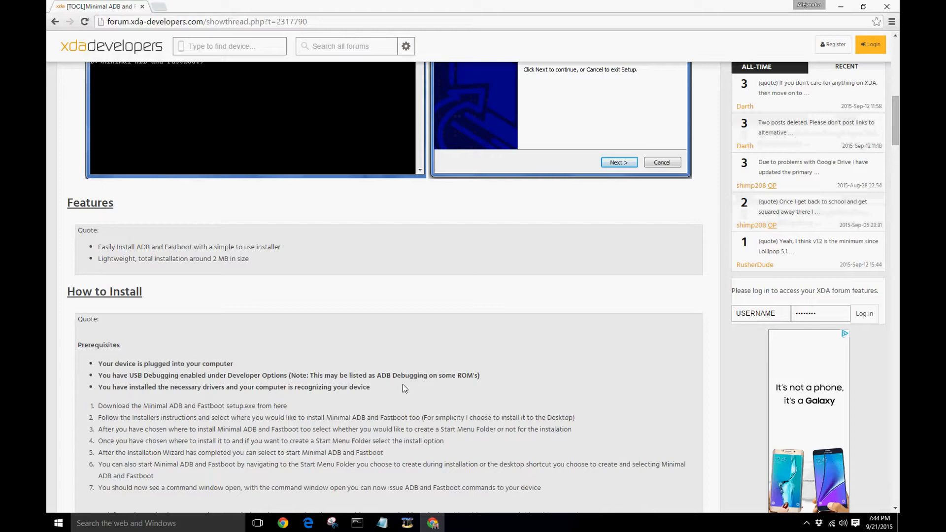
scroll(down, 3)
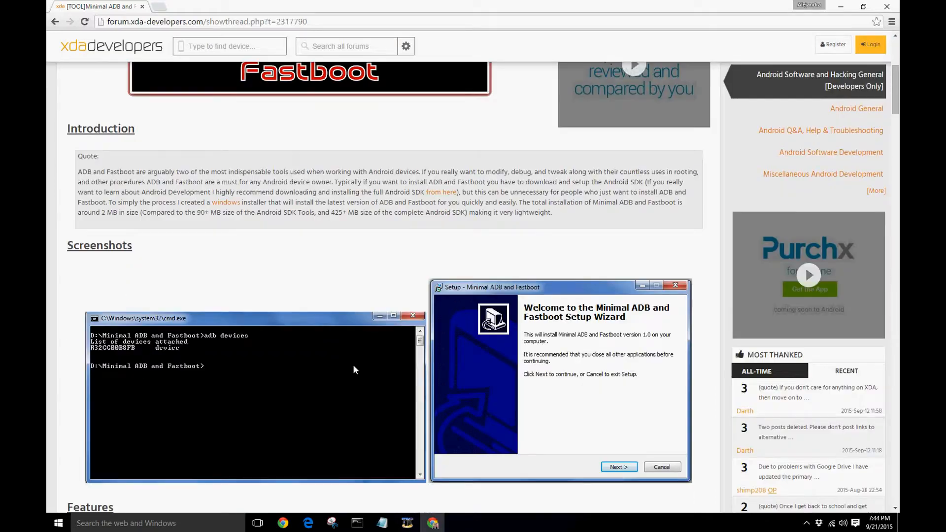
scroll(down, 3)
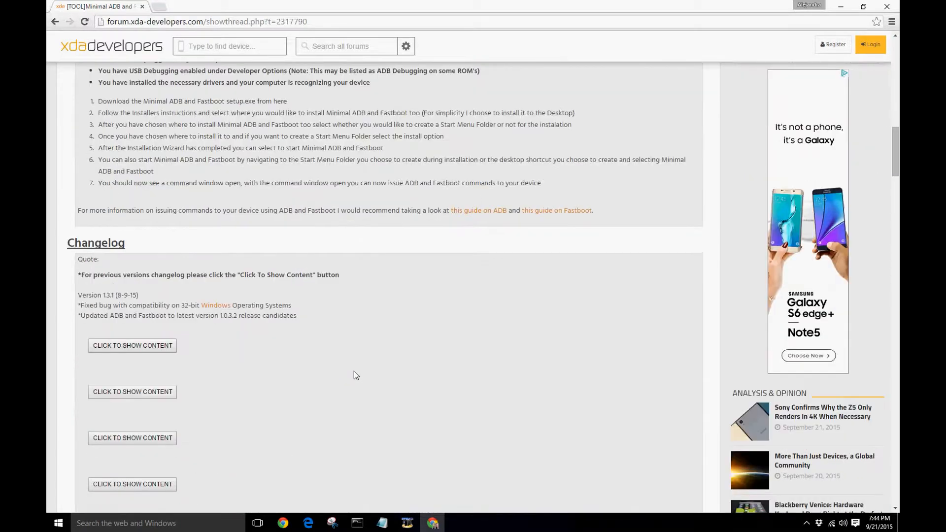
scroll(down, 3)
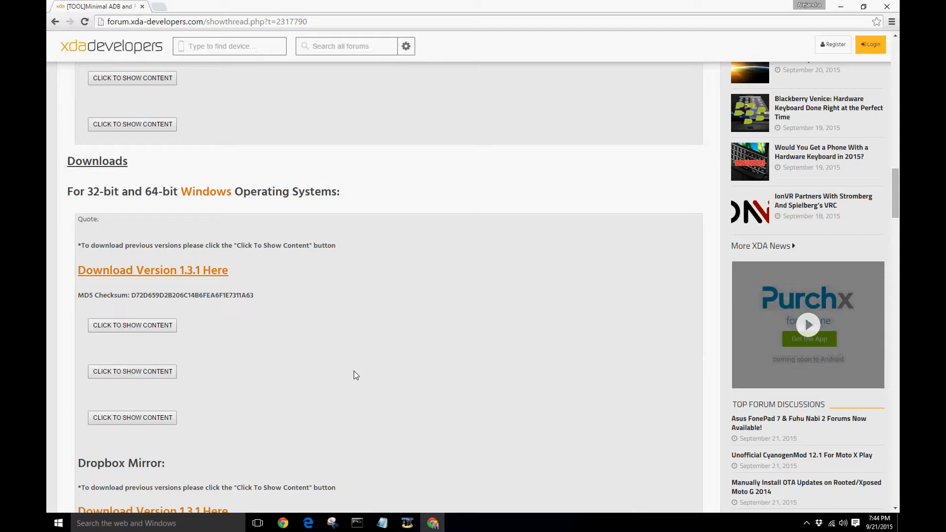
scroll(down, 3)
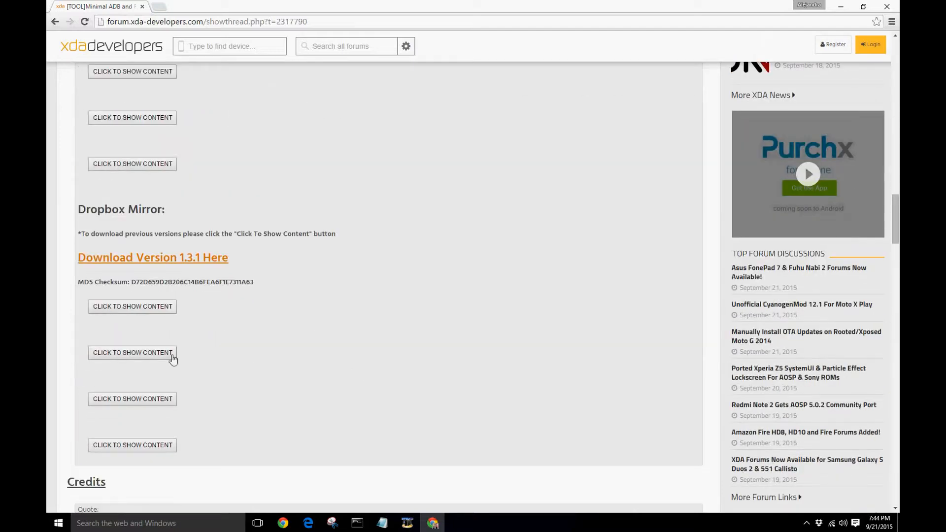
scroll(up, 3)
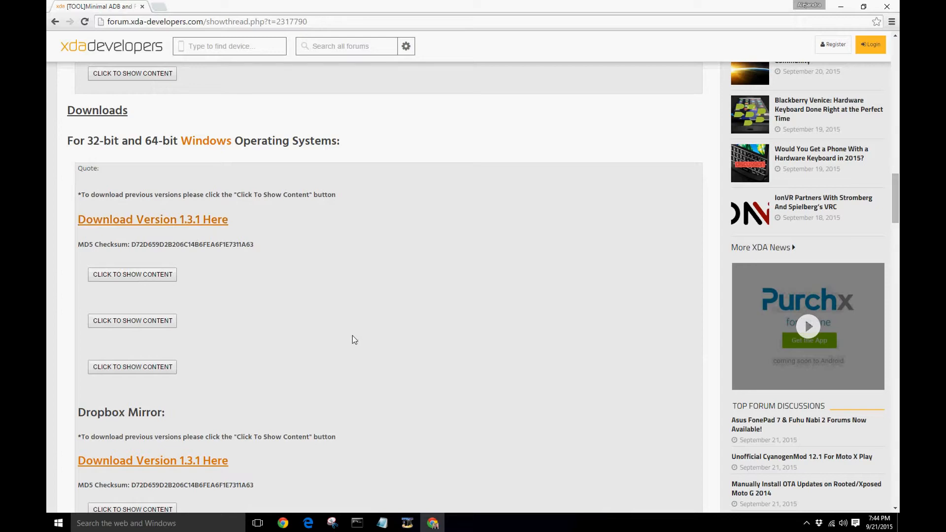
mouse_move(156, 273)
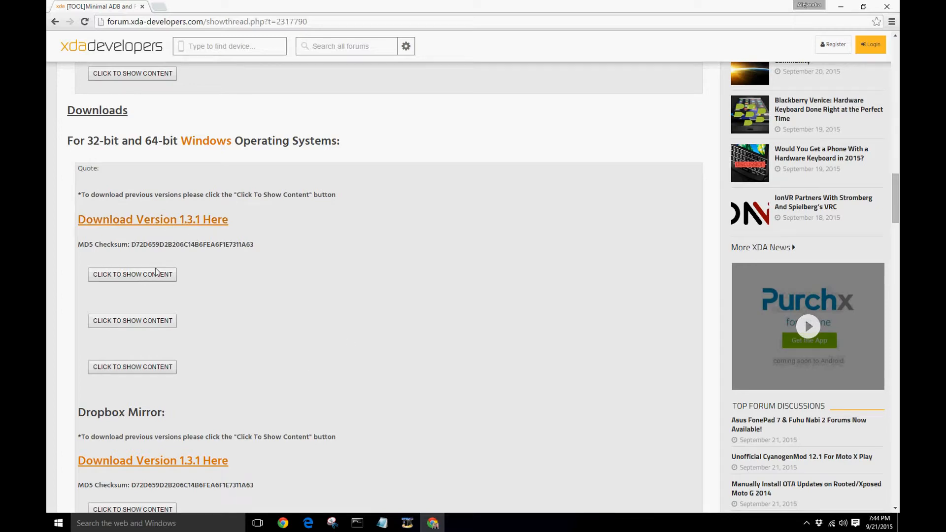
scroll(down, 3)
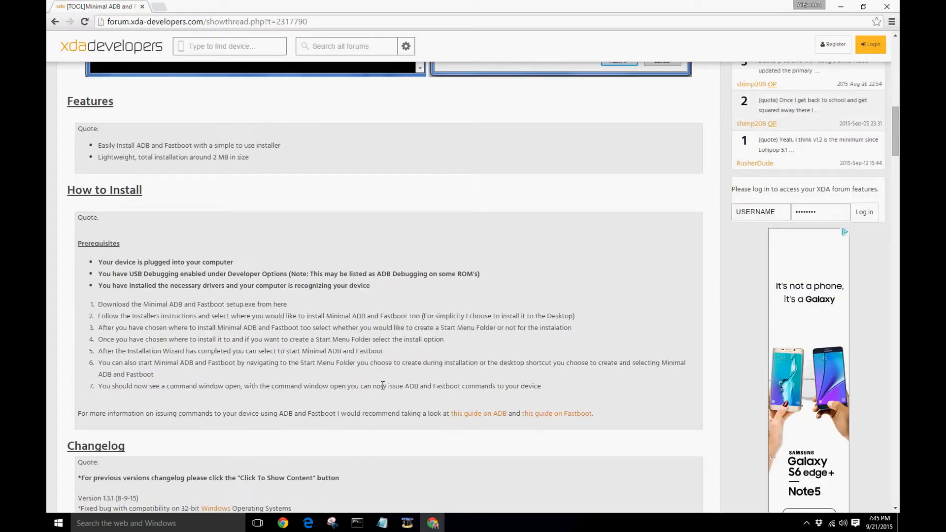
scroll(up, 3)
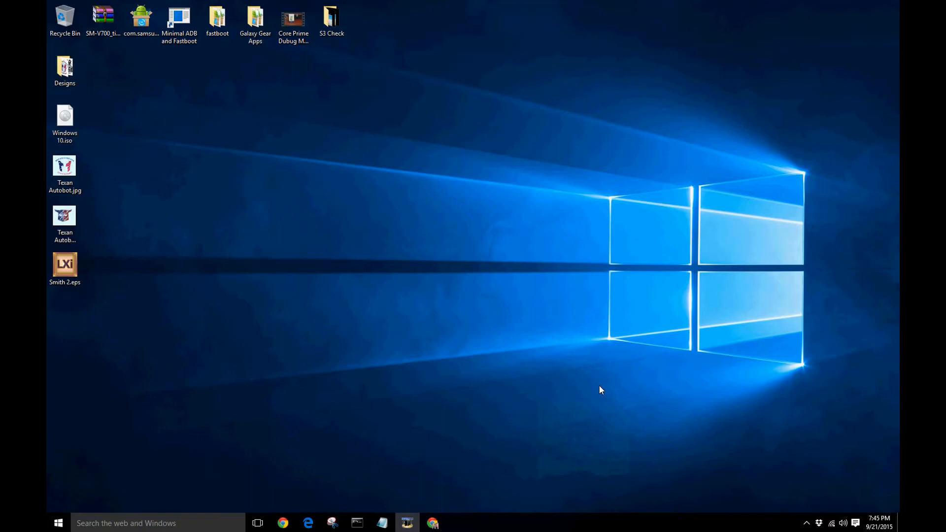
mouse_move(395, 493)
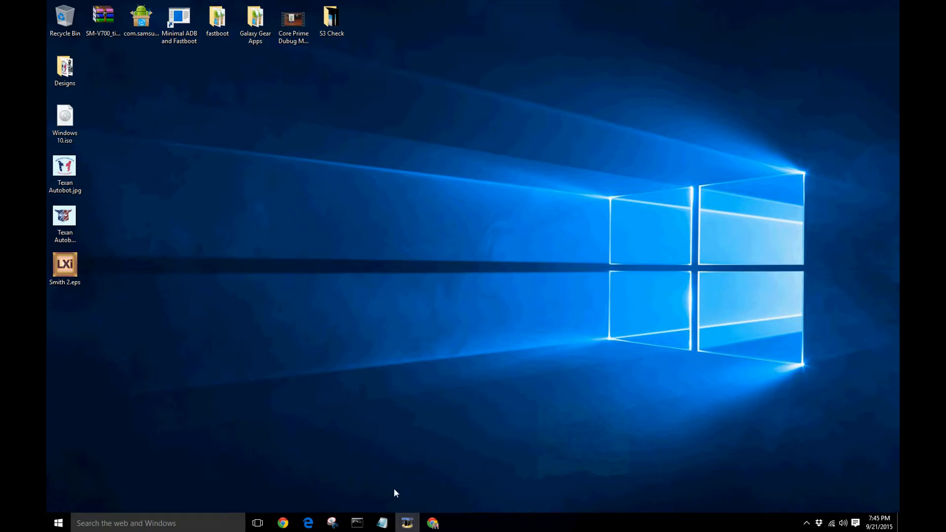
mouse_move(395, 489)
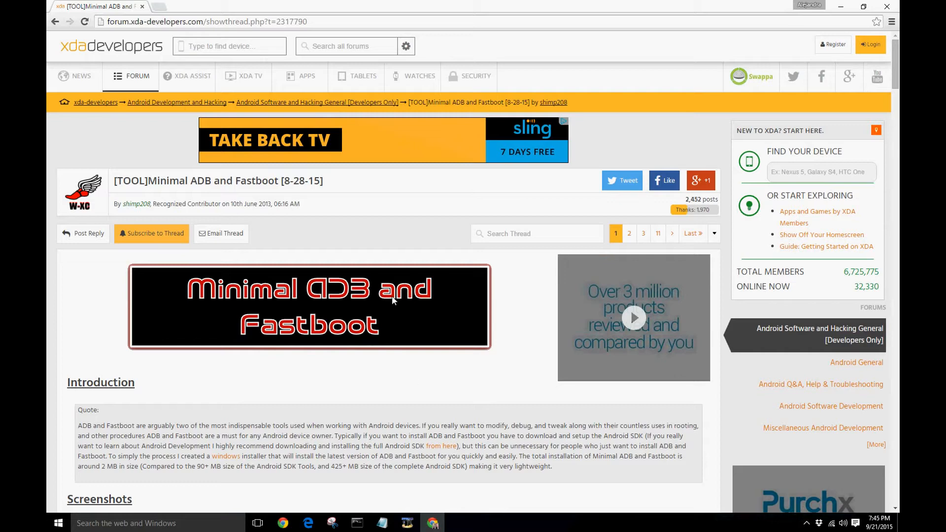
mouse_move(701, 180)
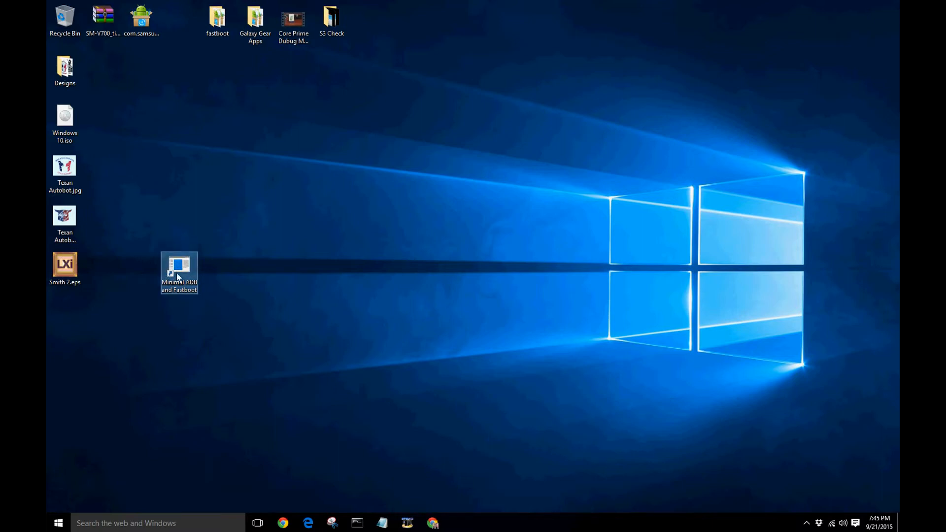
Step: Launch the Minimal ADB and Fastboot command prompt from its desktop shortcut
double_click(178, 273)
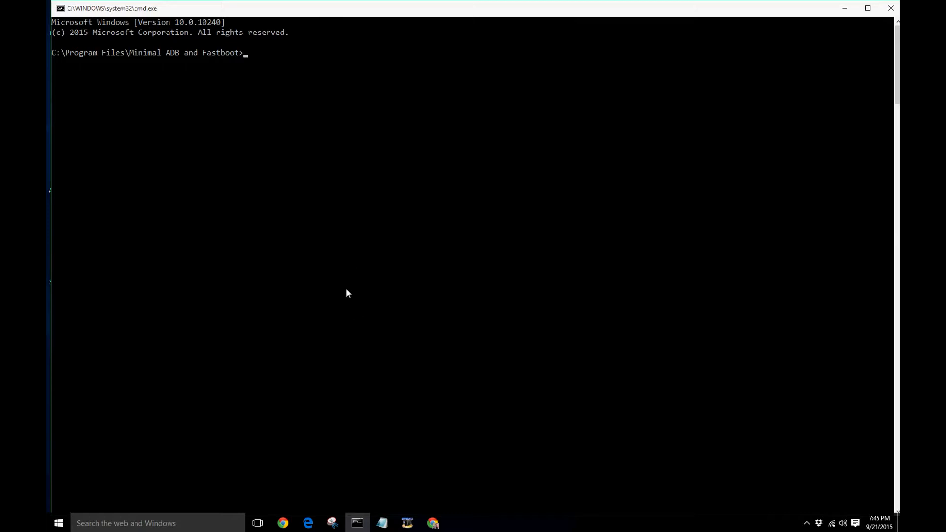
mouse_move(890, 8)
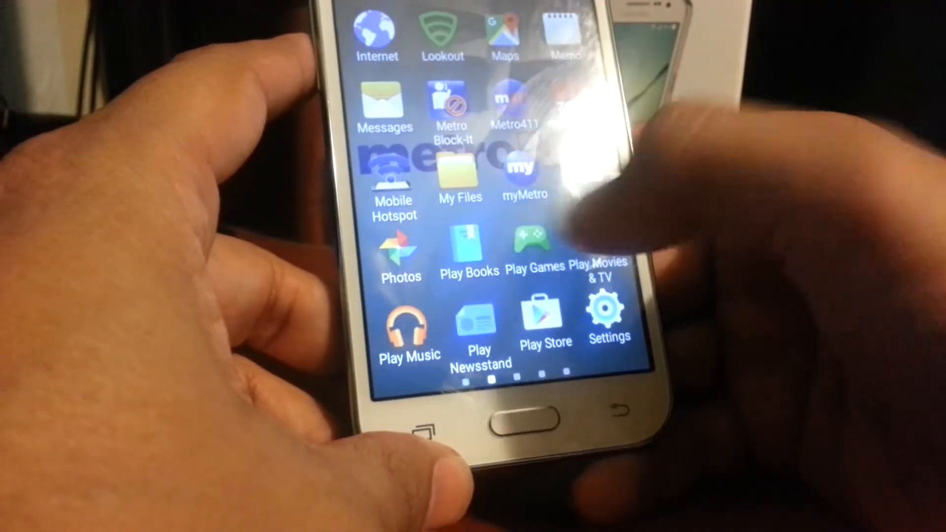
Step: Swipe through the phone's app drawer pages back to the page holding Settings
scroll(left, 3)
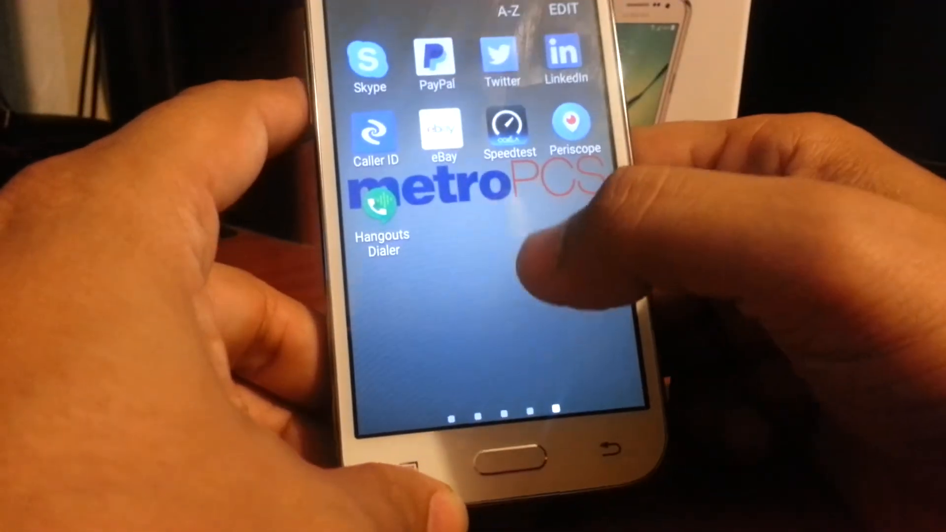
scroll(down, 3)
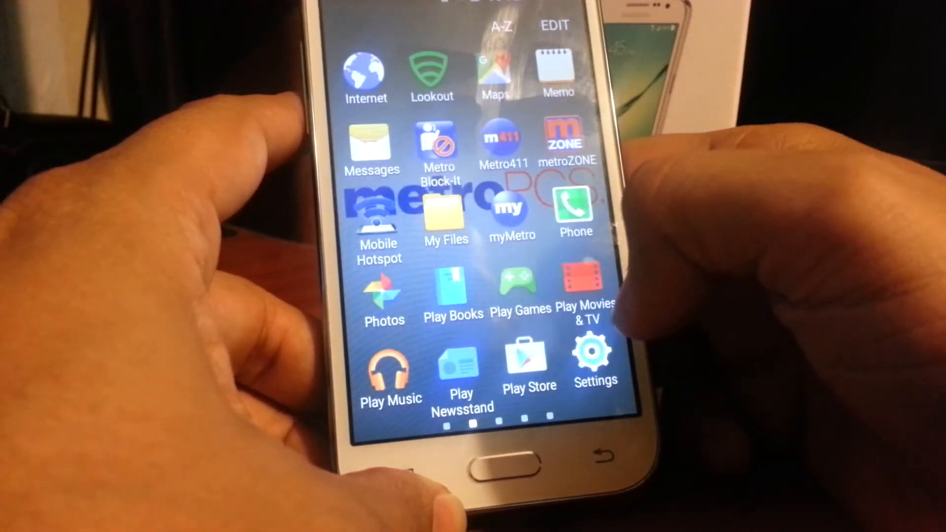
Step: Go to Settings > Applications > Application manager and swipe to the RUNNING tab
click(594, 360)
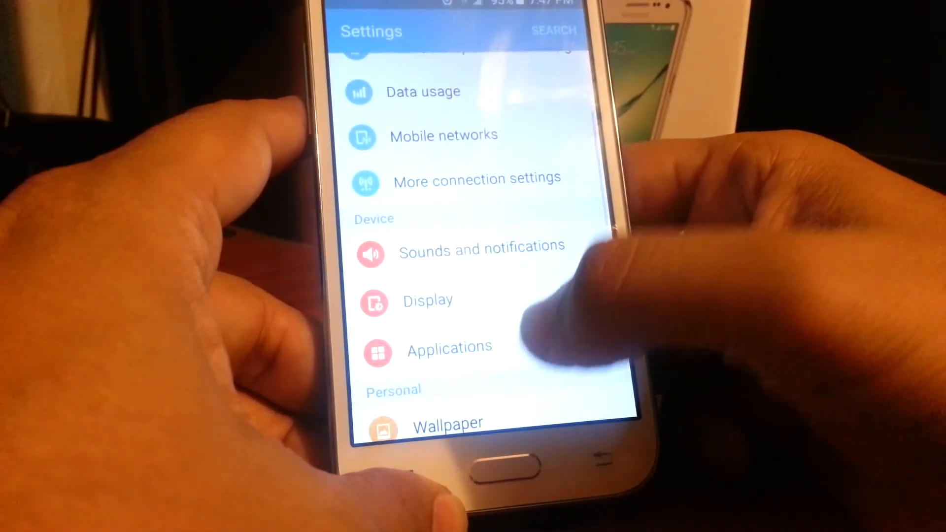
click(449, 352)
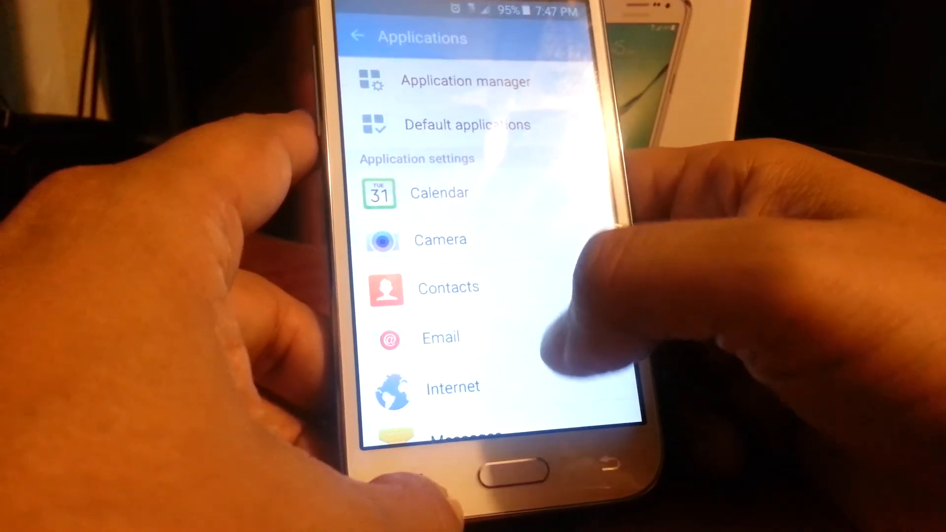
click(464, 81)
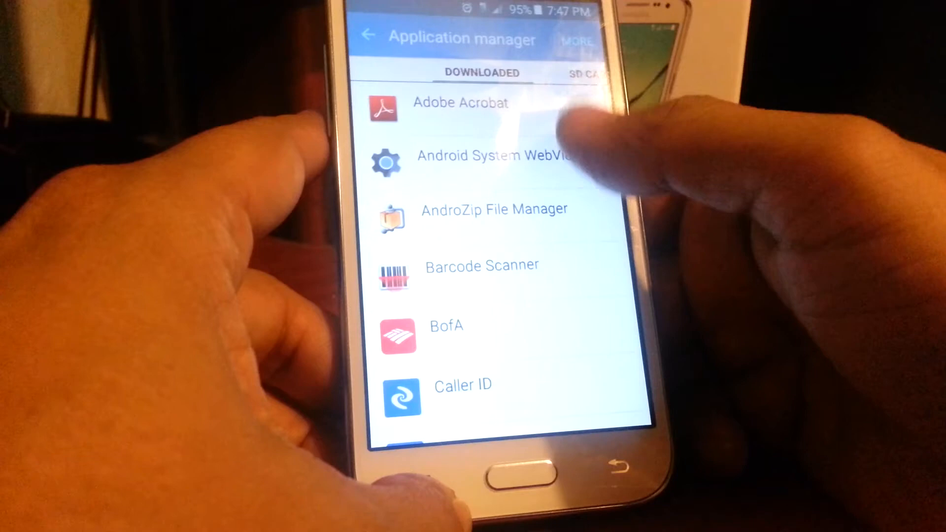
scroll(down, 3)
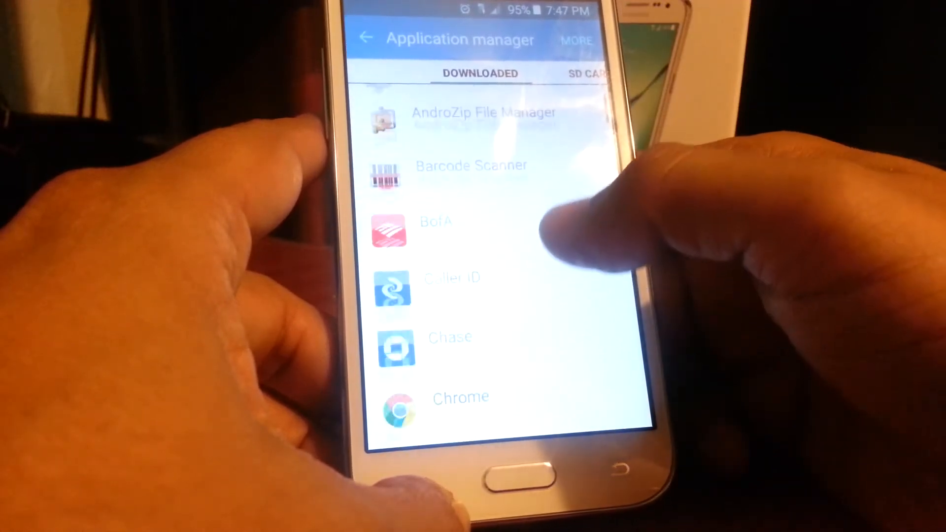
scroll(down, 3)
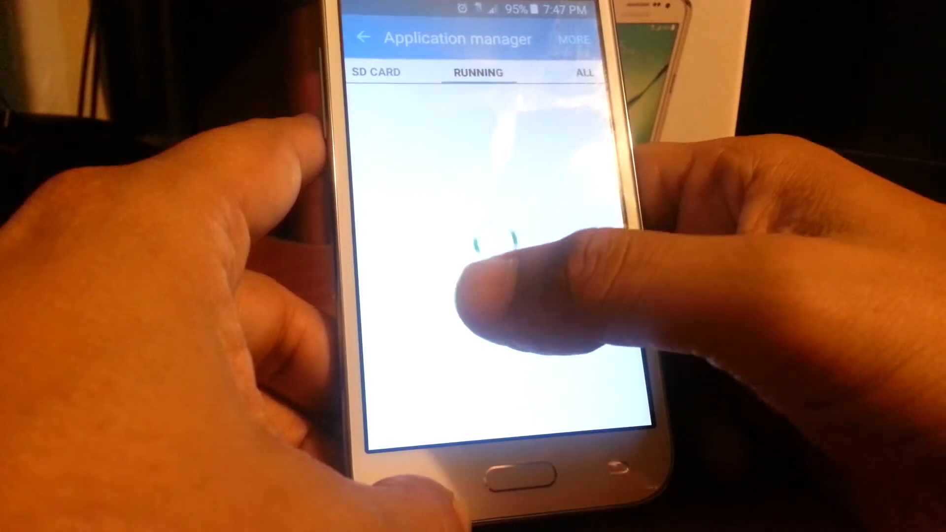
Step: Show the ALL apps tab in Application manager and scroll to the list's end
click(581, 72)
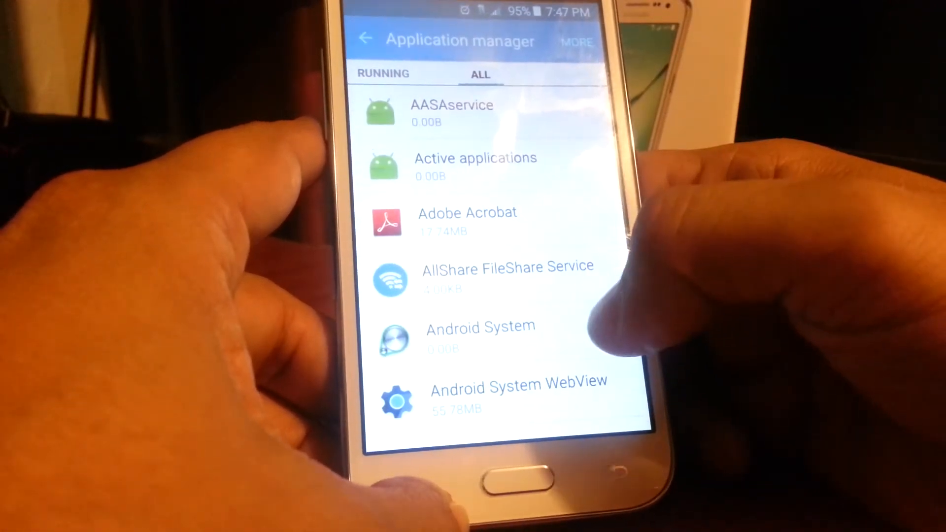
scroll(down, 3)
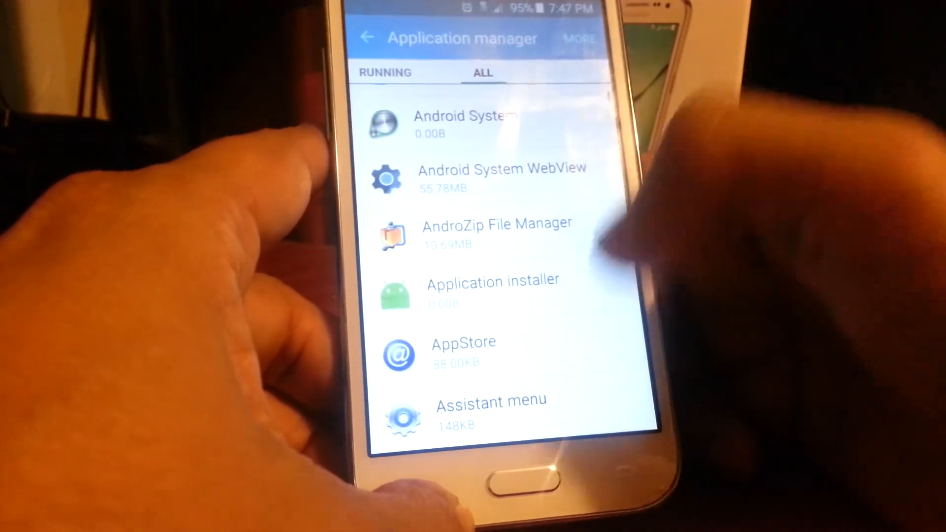
scroll(down, 3)
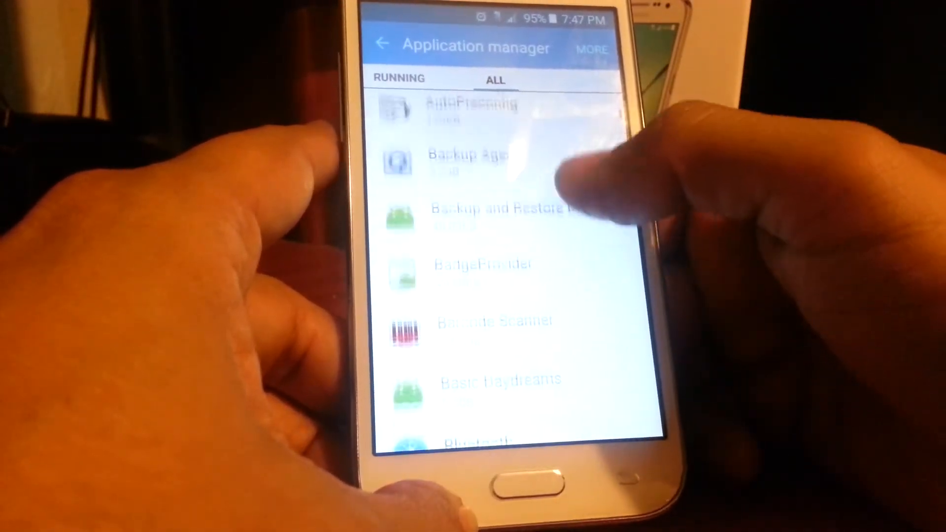
scroll(down, 3)
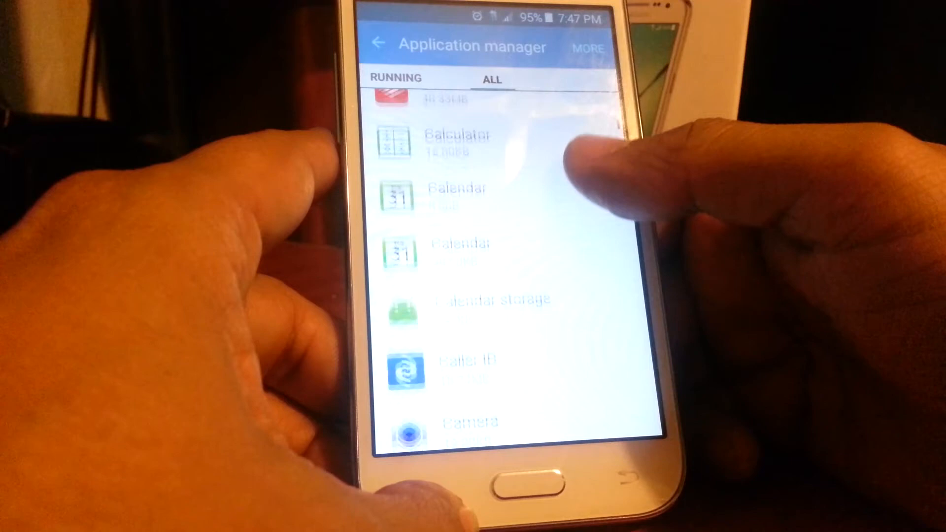
scroll(down, 3)
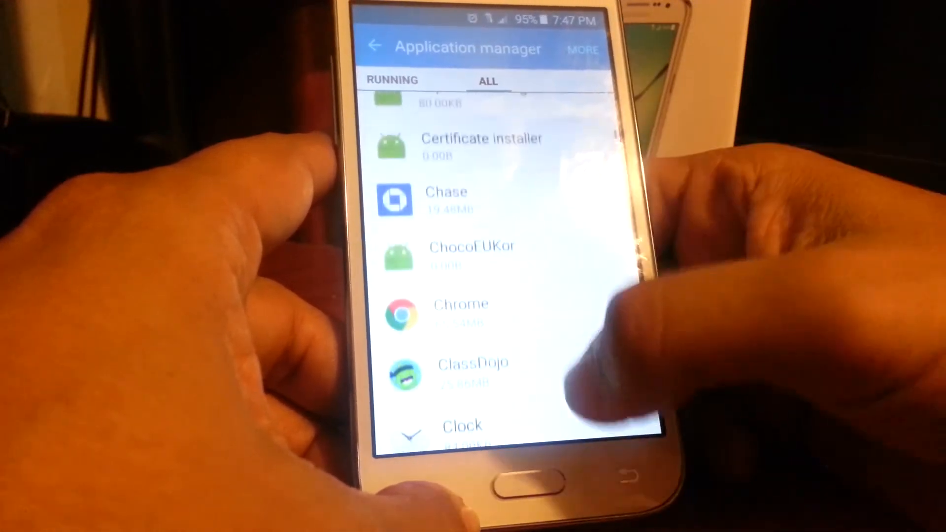
scroll(down, 3)
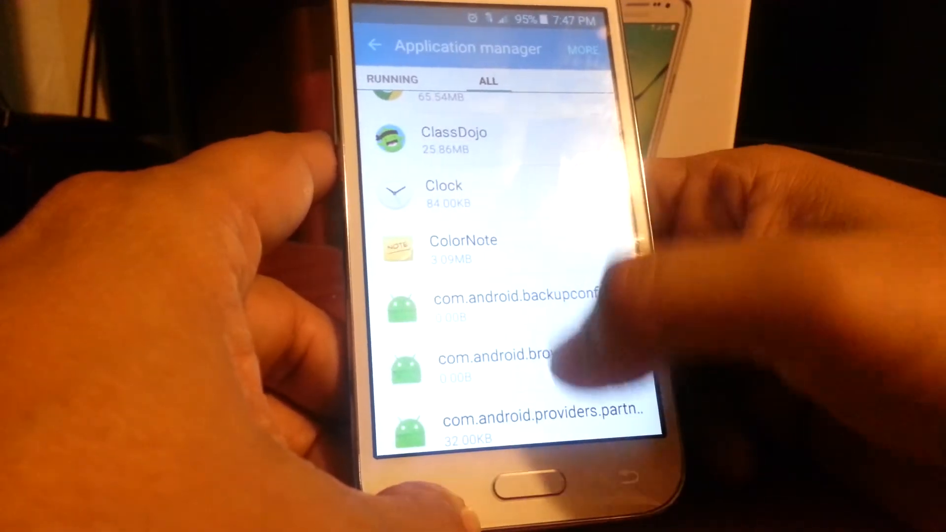
scroll(down, 3)
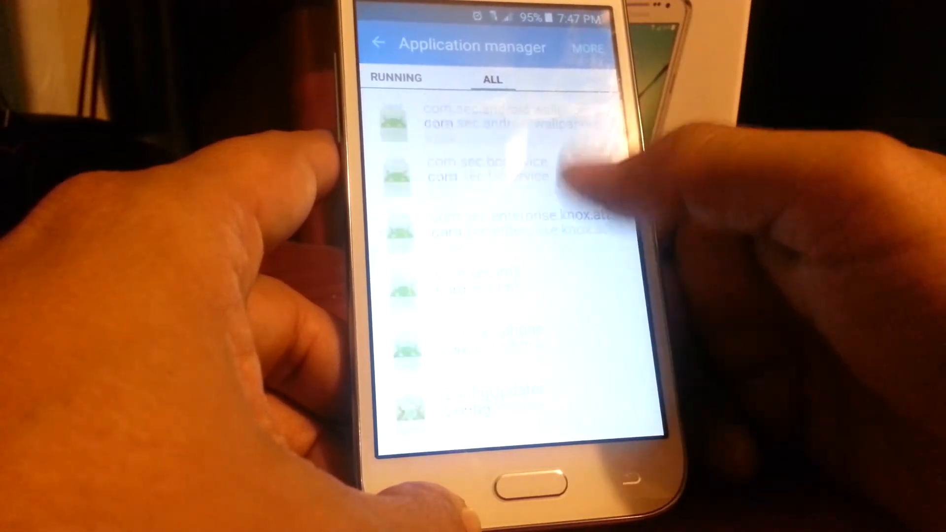
scroll(down, 3)
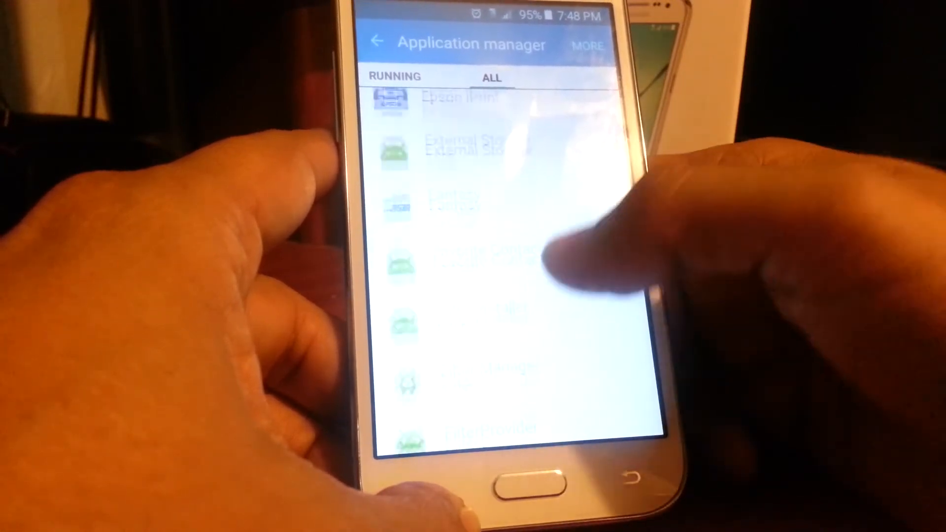
scroll(down, 3)
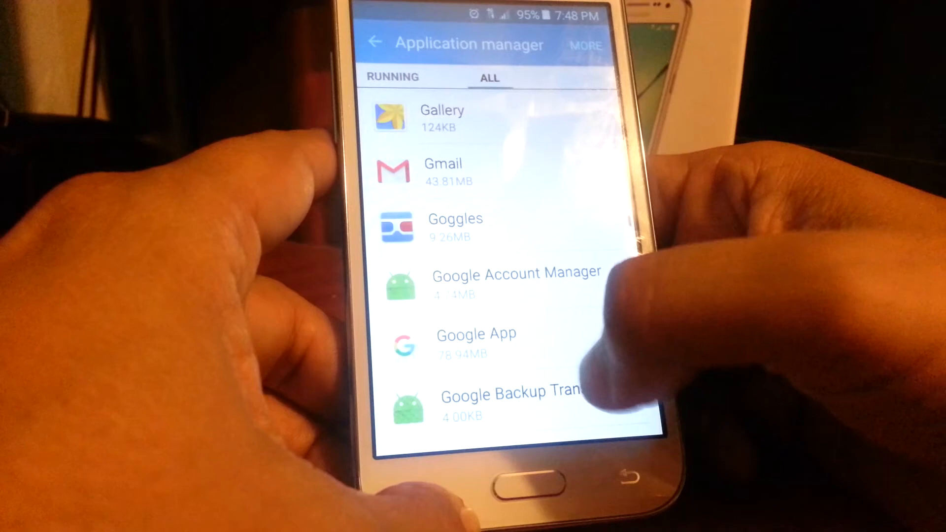
scroll(down, 3)
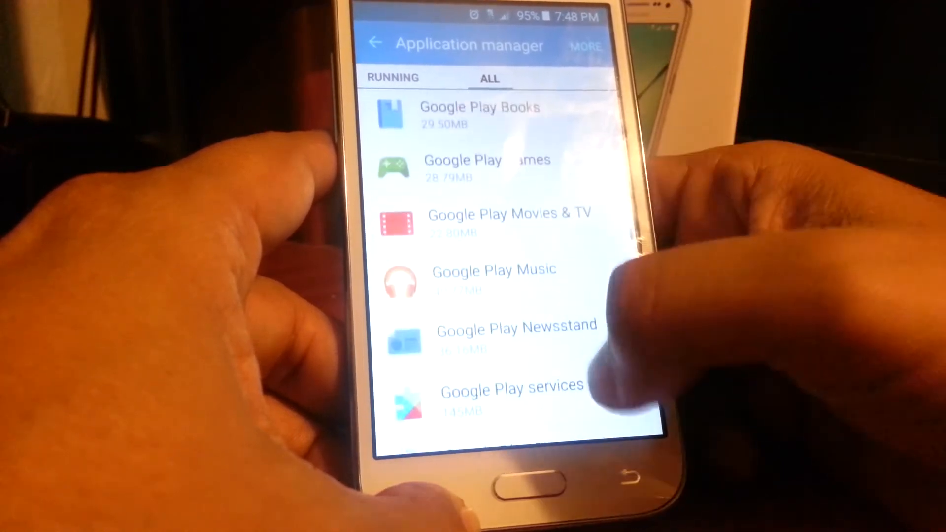
scroll(down, 3)
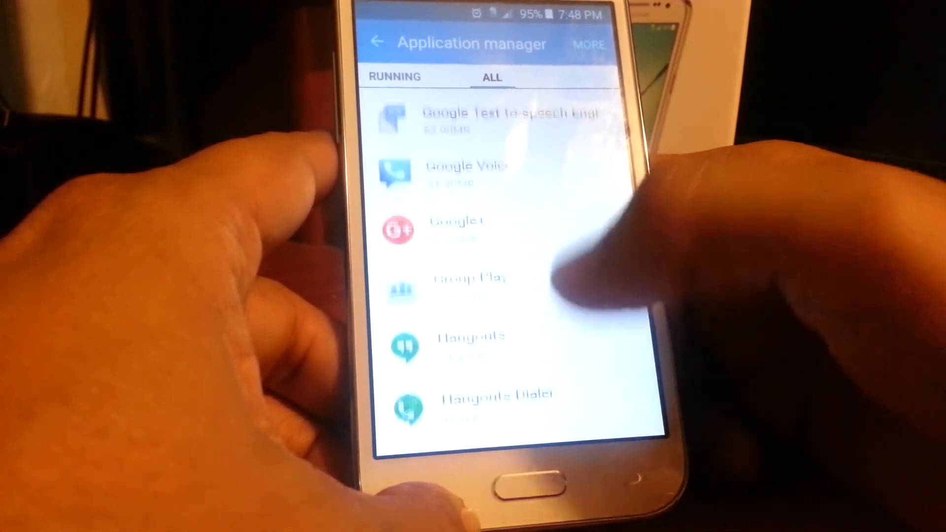
scroll(down, 3)
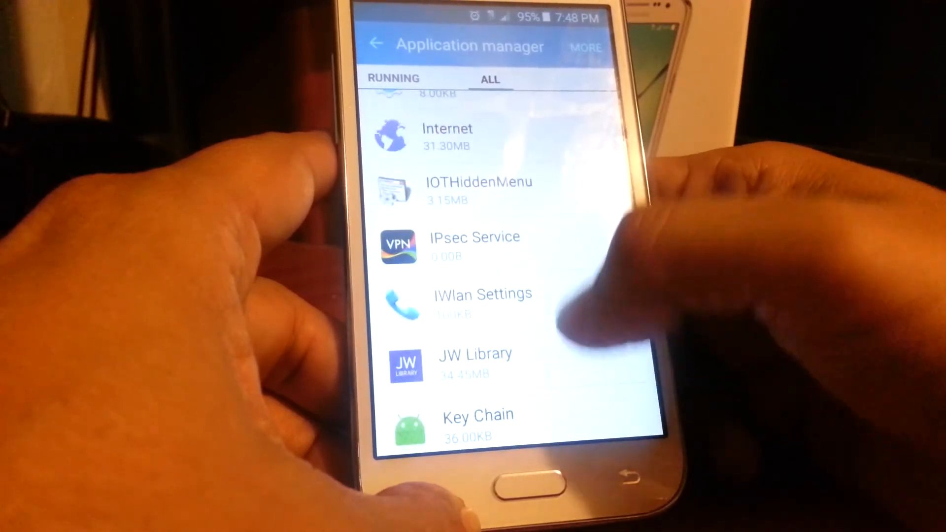
scroll(down, 3)
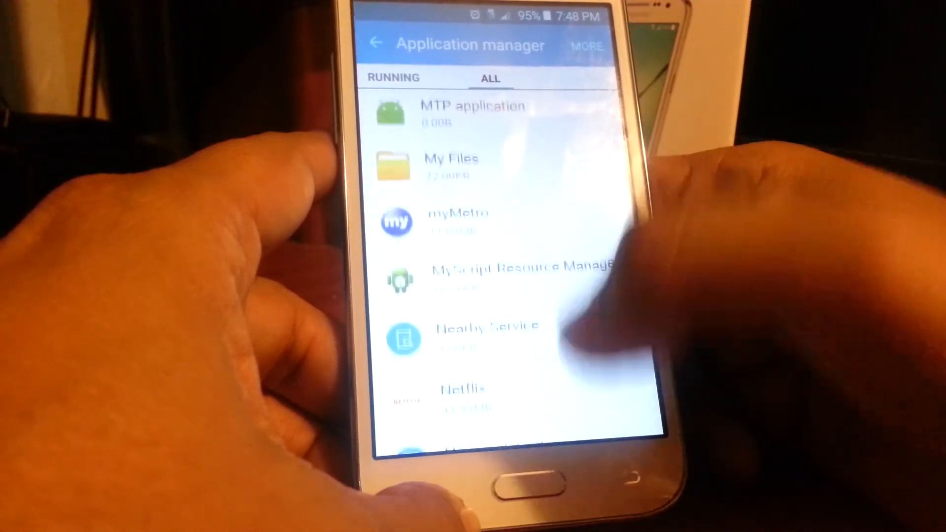
scroll(down, 3)
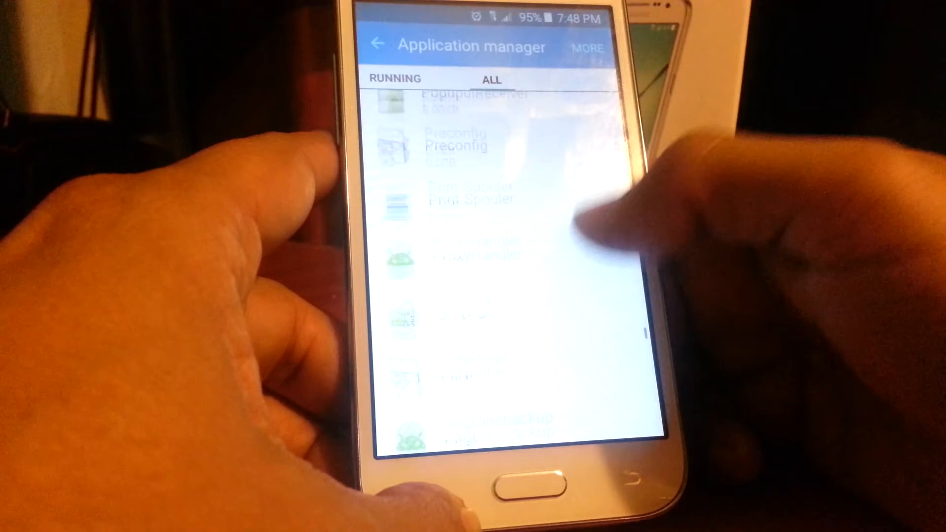
scroll(down, 3)
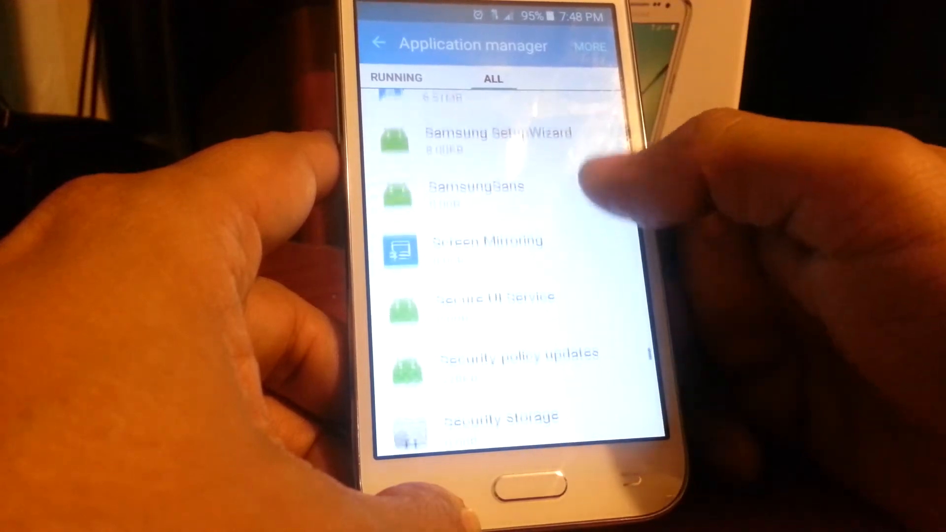
scroll(down, 3)
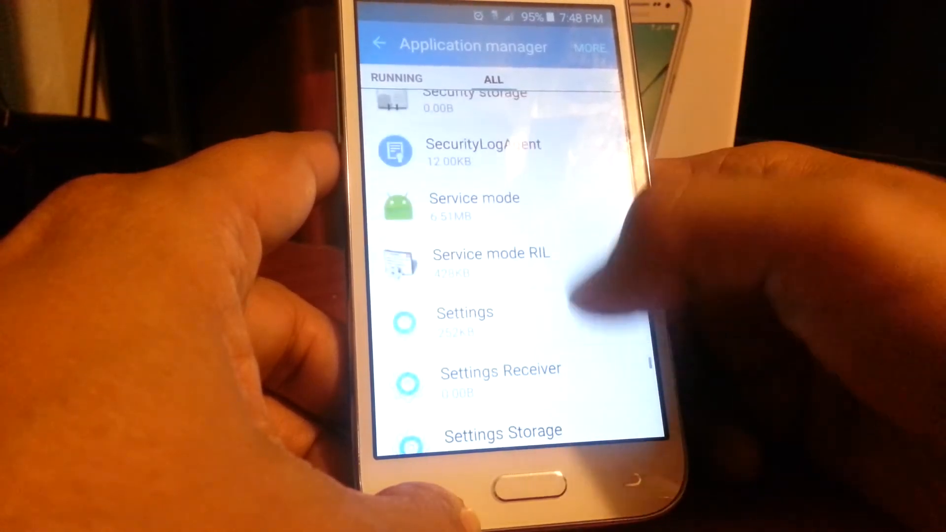
scroll(down, 3)
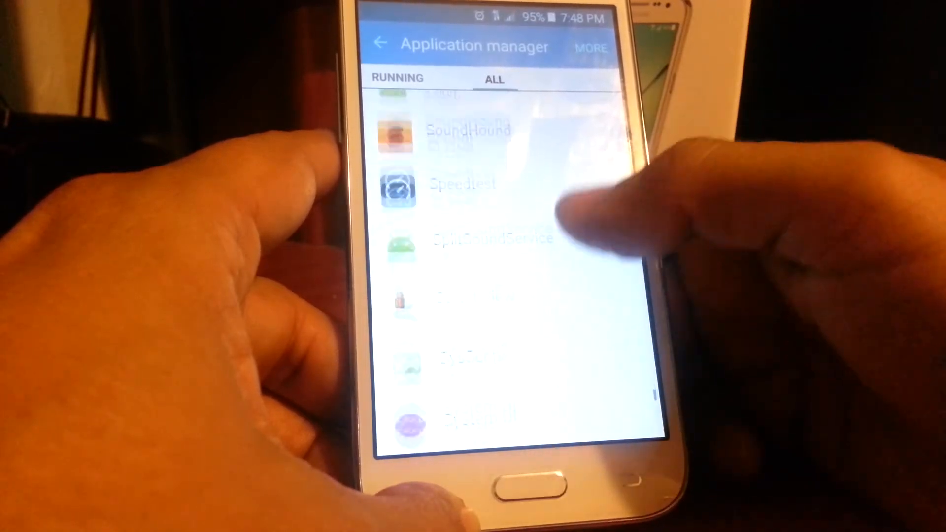
scroll(down, 3)
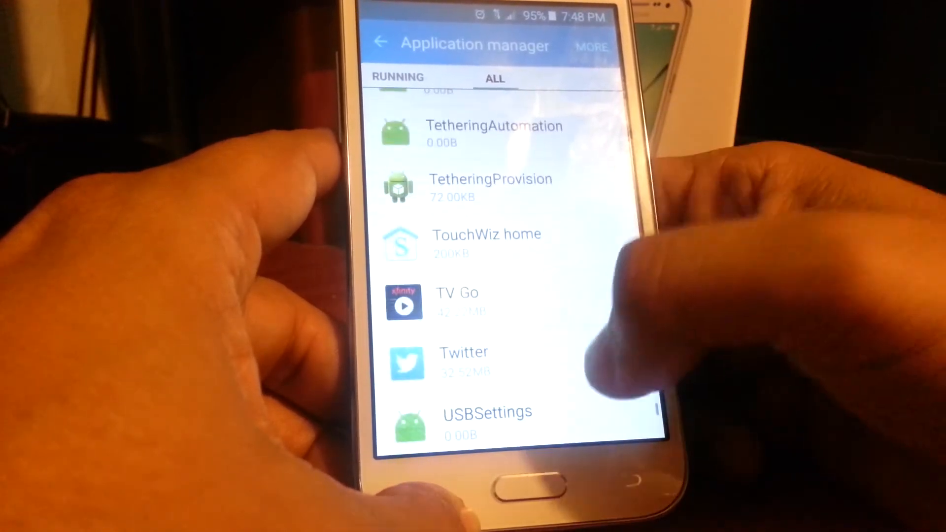
scroll(down, 3)
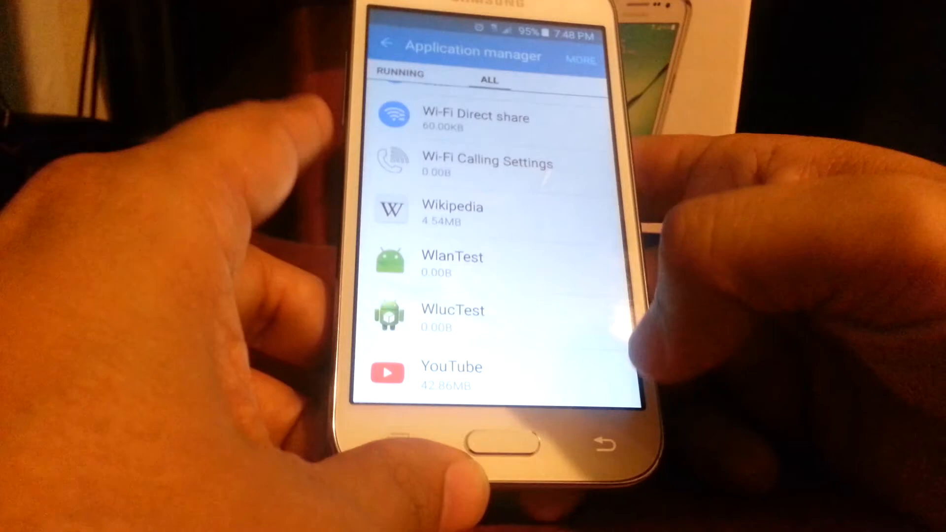
Step: Return to the home screen and swipe through the app drawer pages
click(384, 45)
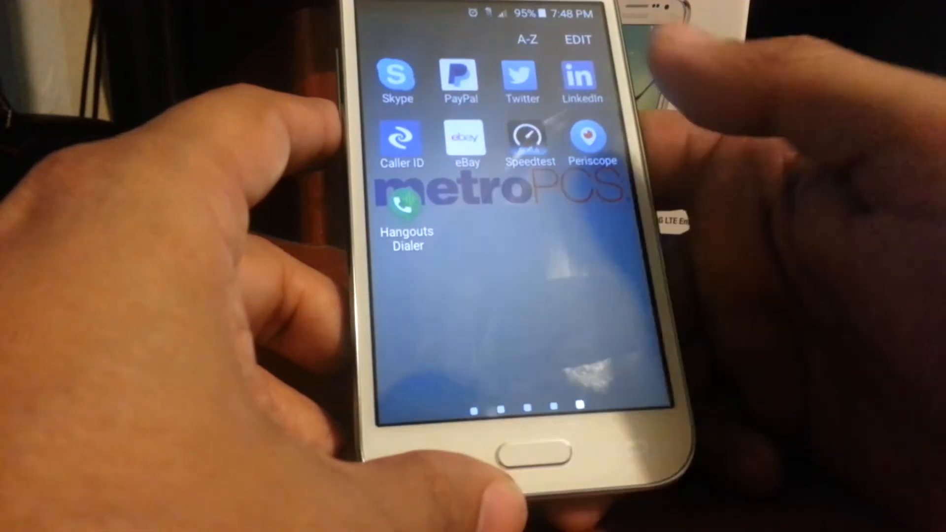
scroll(left, 3)
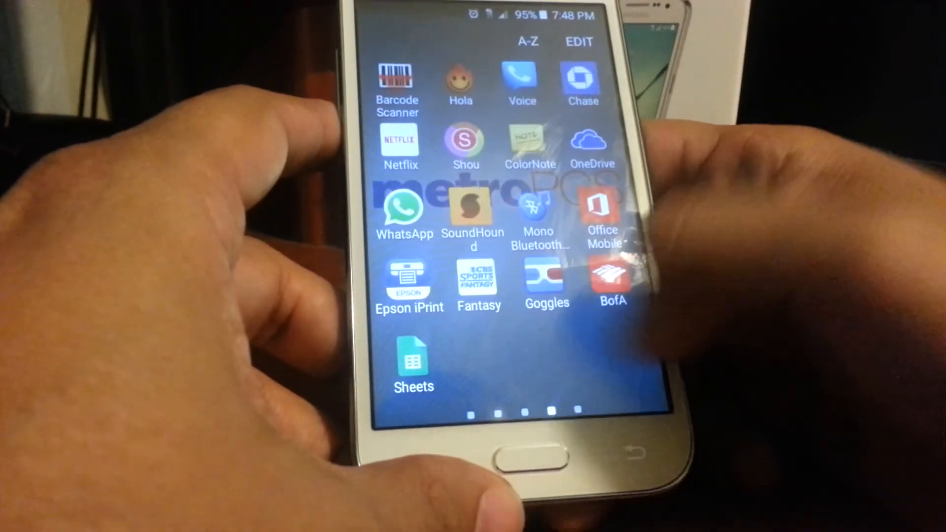
scroll(left, 3)
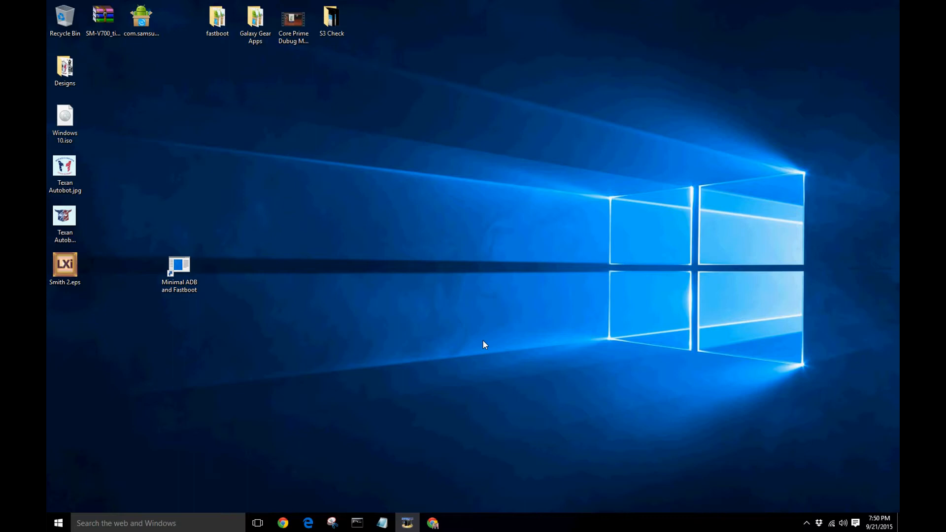
Step: Select the Minimal ADB and Fastboot shortcut, then open the Galaxy Gear Apps desktop folder
click(178, 266)
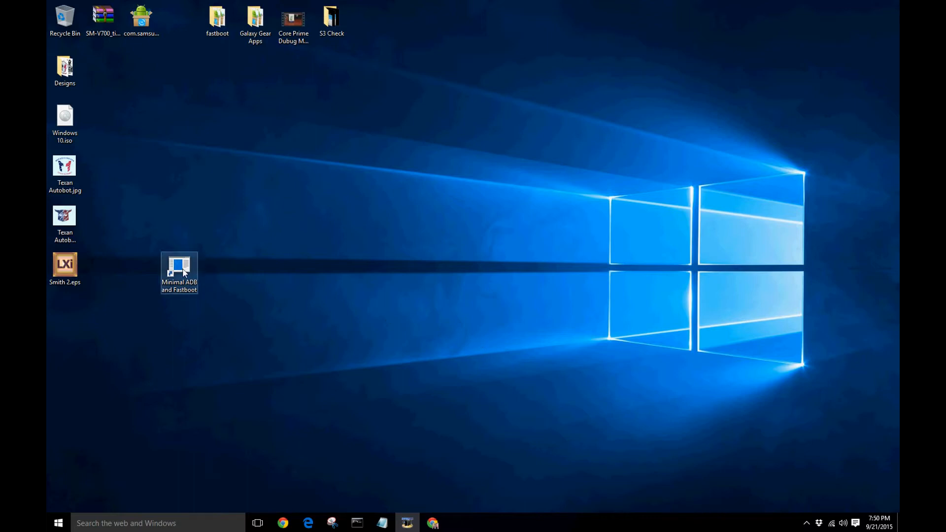
double_click(178, 269)
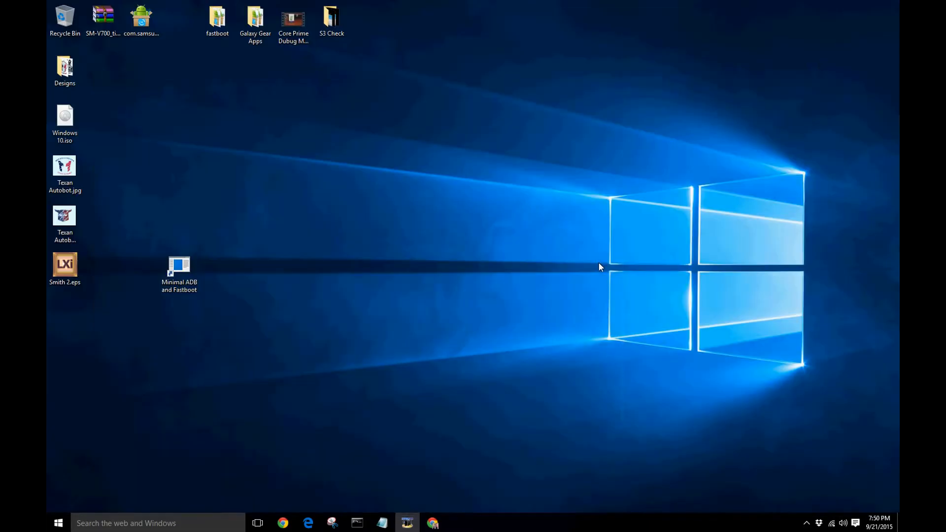
click(178, 272)
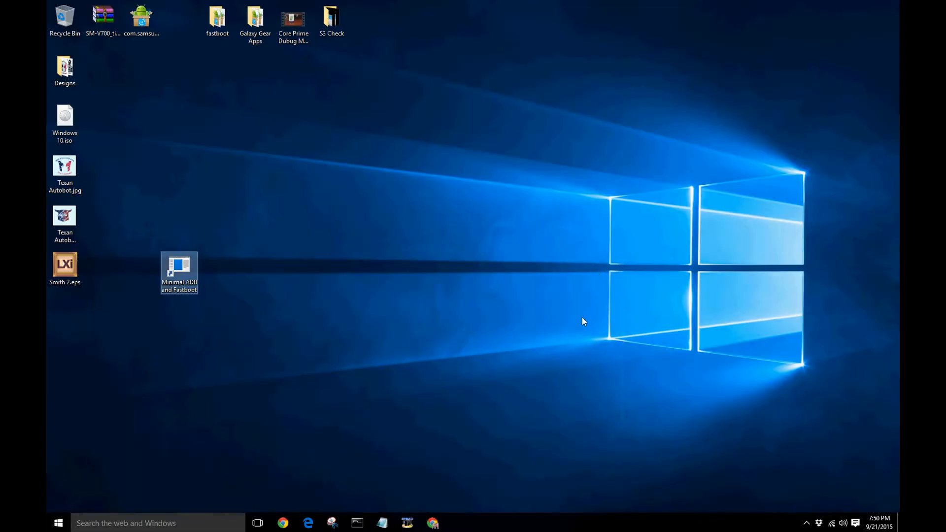
mouse_move(365, 316)
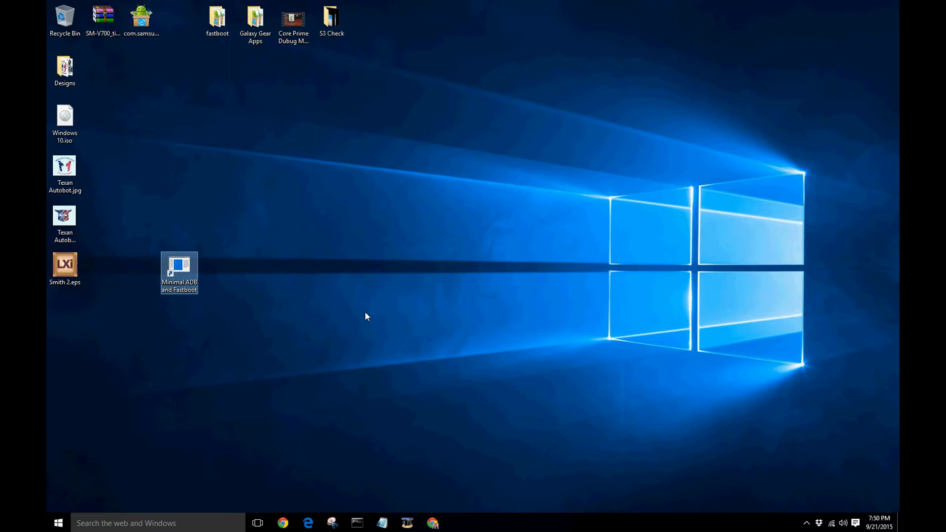
mouse_move(271, 5)
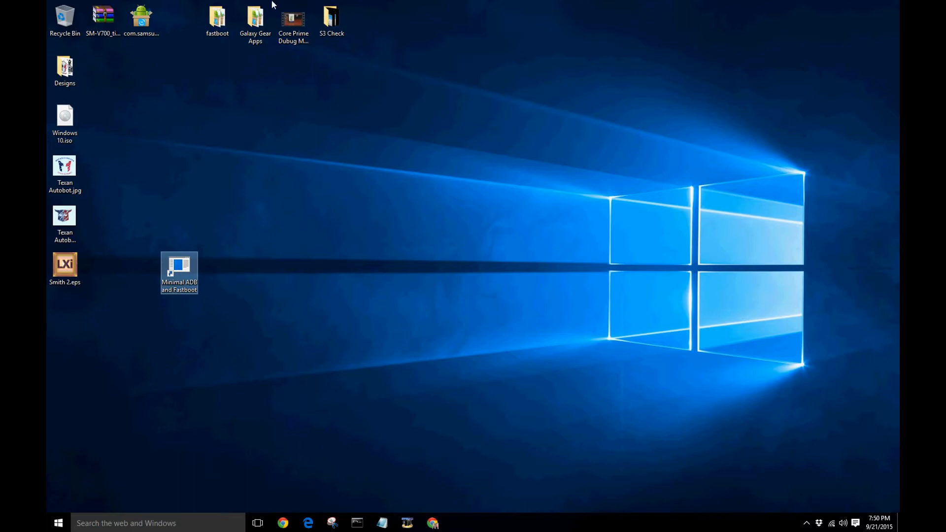
double_click(255, 17)
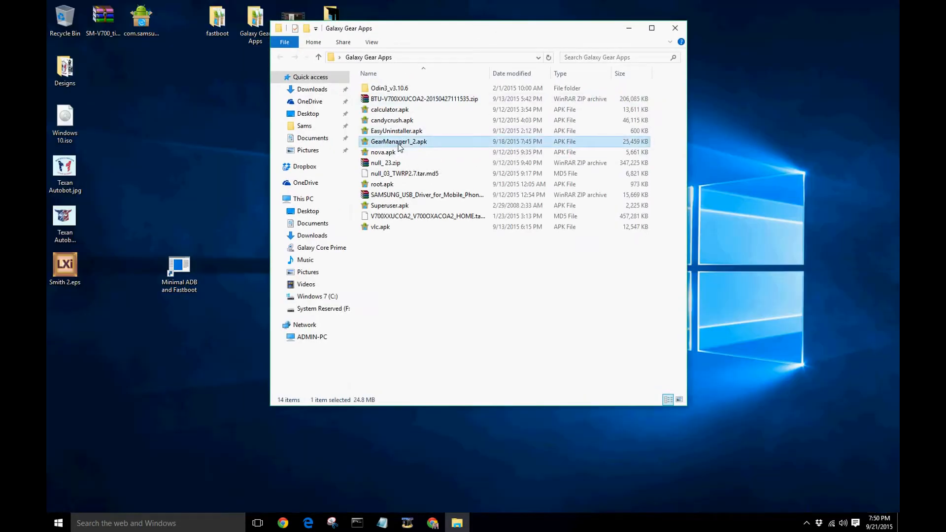
Step: Drag GearManager1_2.apk onto the desktop, close Galaxy Gear Apps, and restore the command window
drag(398, 142, 217, 121)
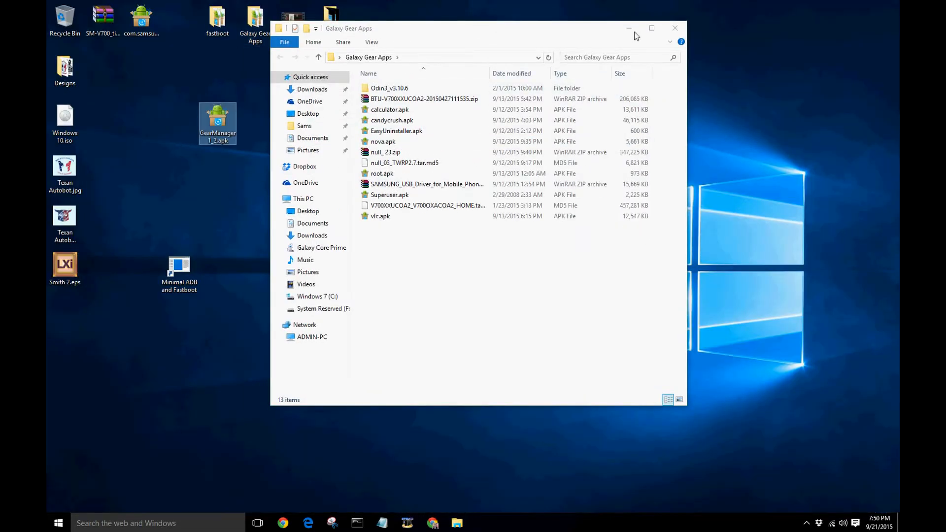
click(673, 27)
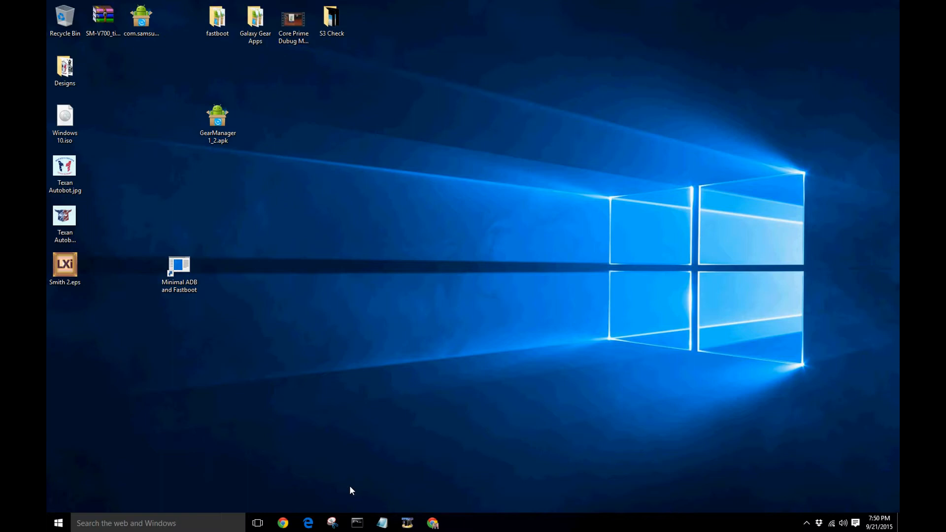
mouse_move(354, 489)
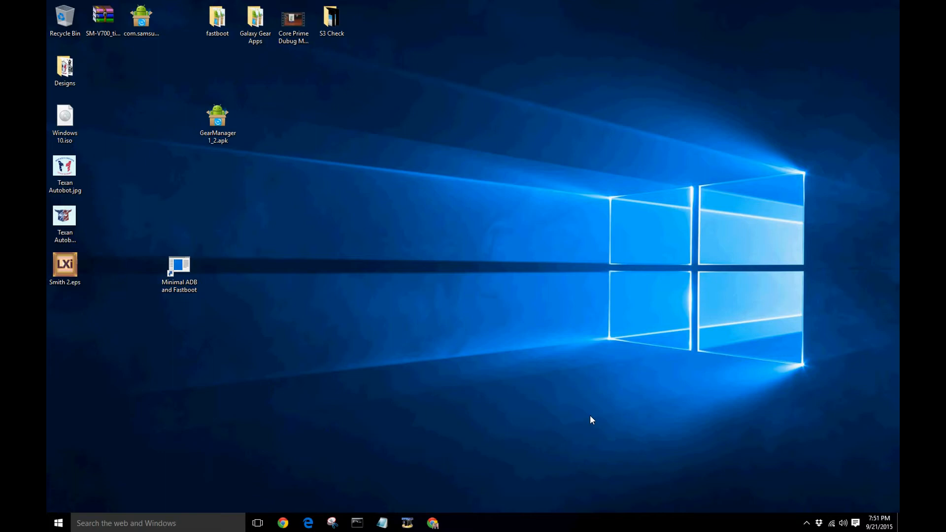
mouse_move(329, 411)
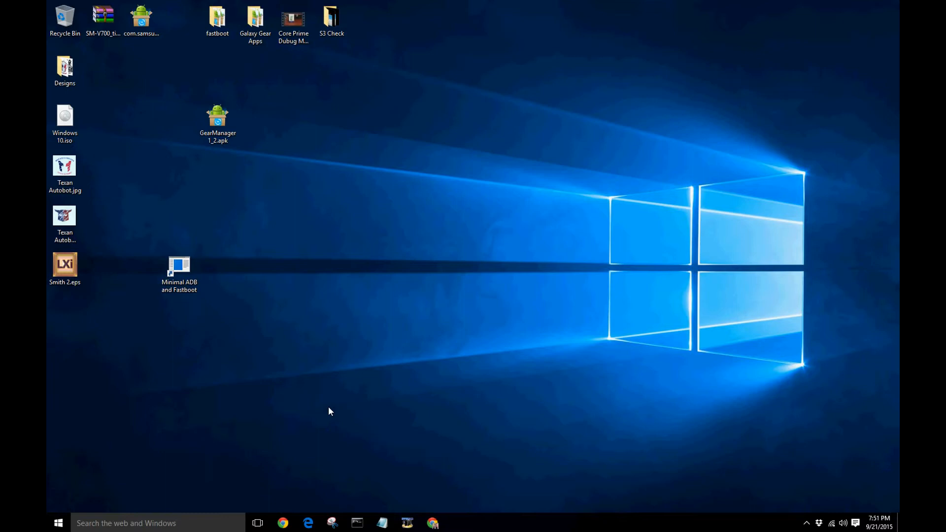
mouse_move(331, 406)
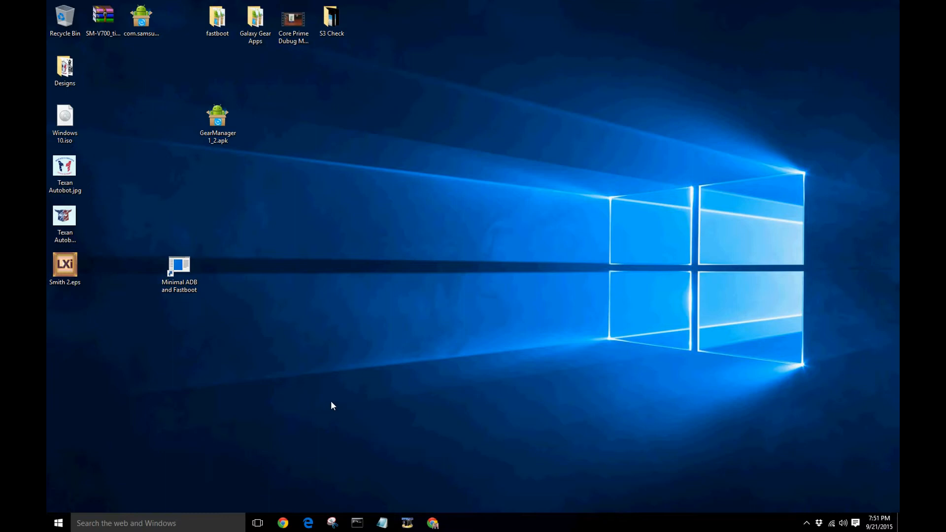
mouse_move(201, 307)
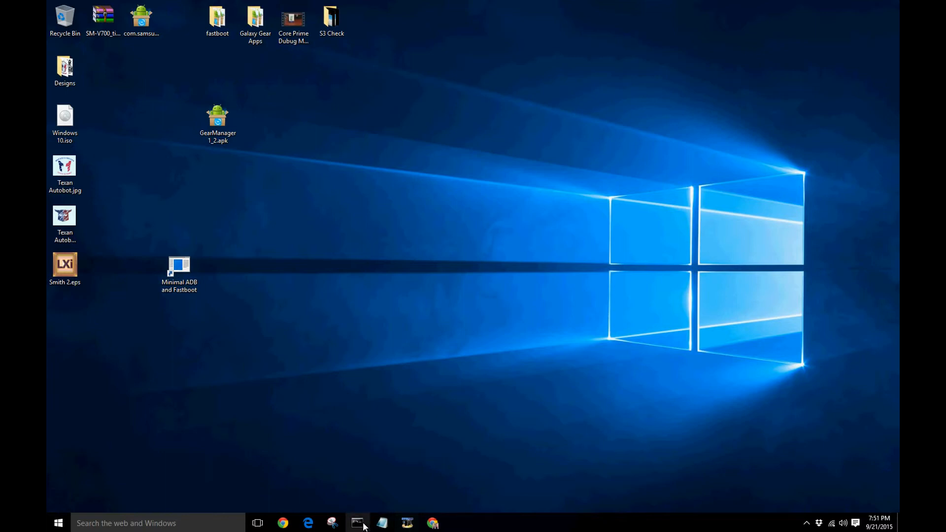
click(356, 523)
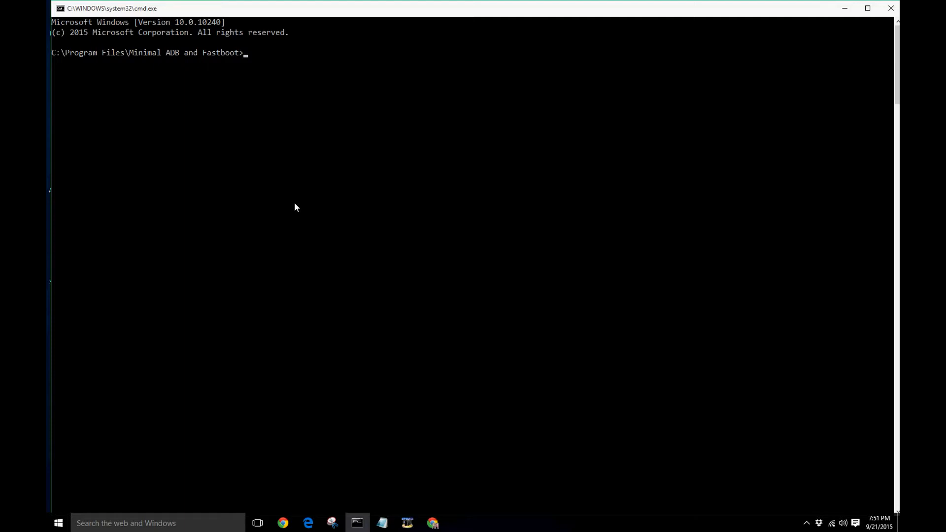
Step: Enter the adb devices command to list the connected phone
text(adb devices)
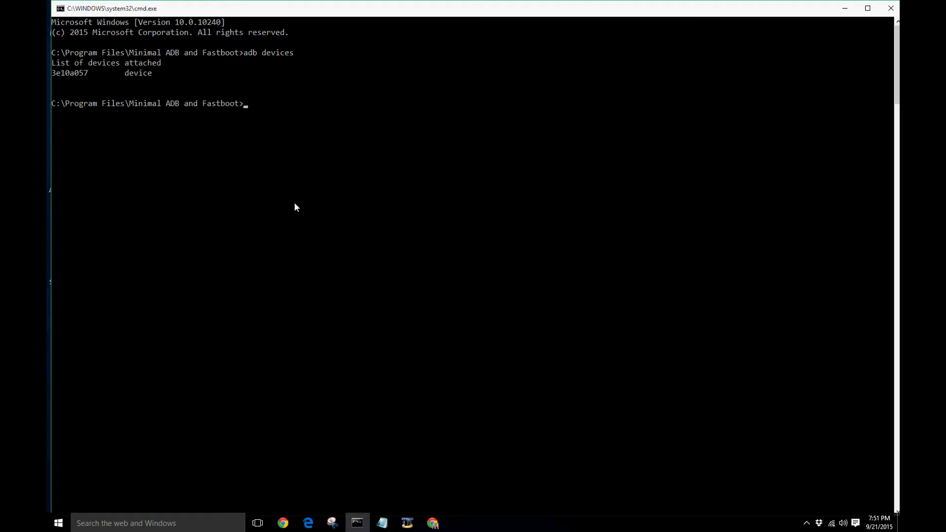
mouse_move(229, 158)
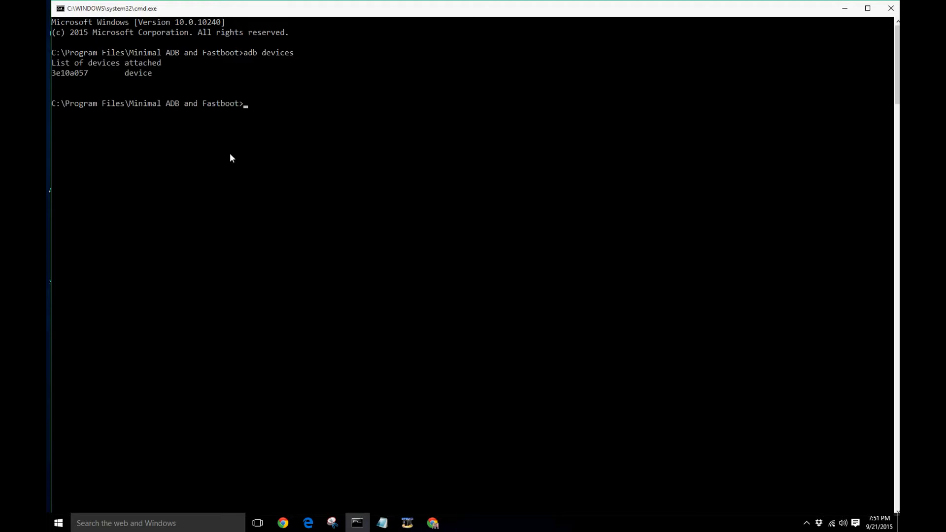
mouse_move(79, 79)
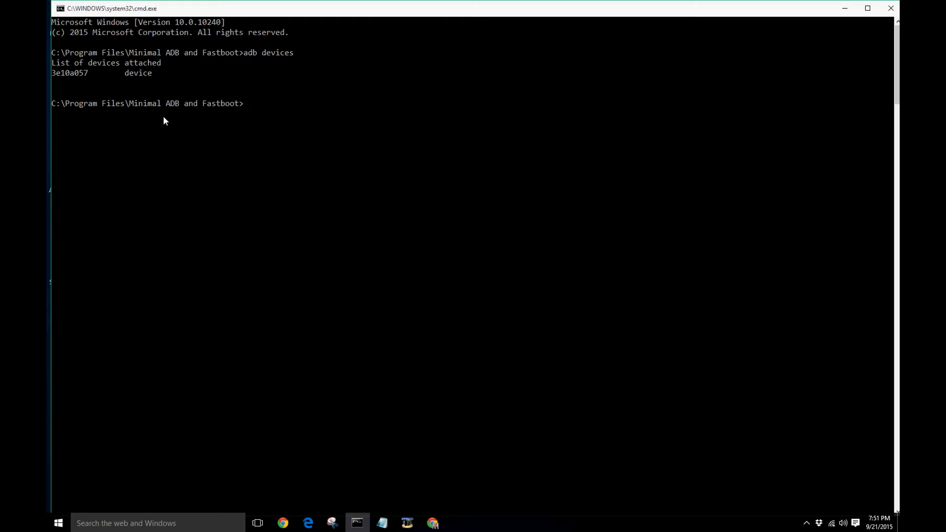
mouse_move(764, 41)
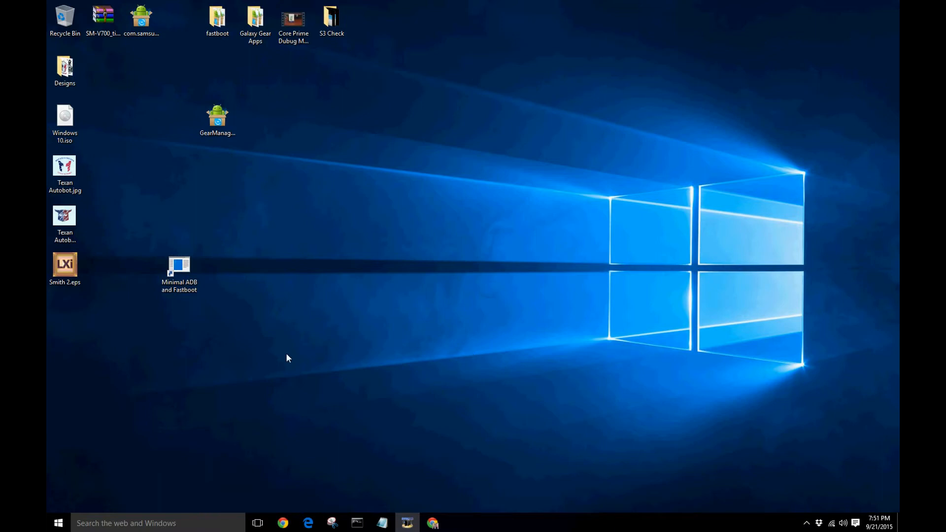
mouse_move(224, 318)
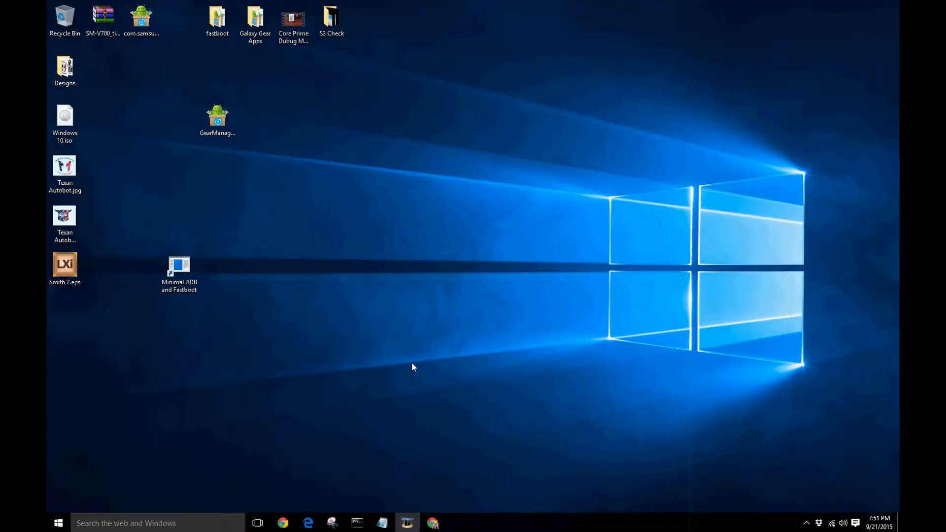
click(217, 118)
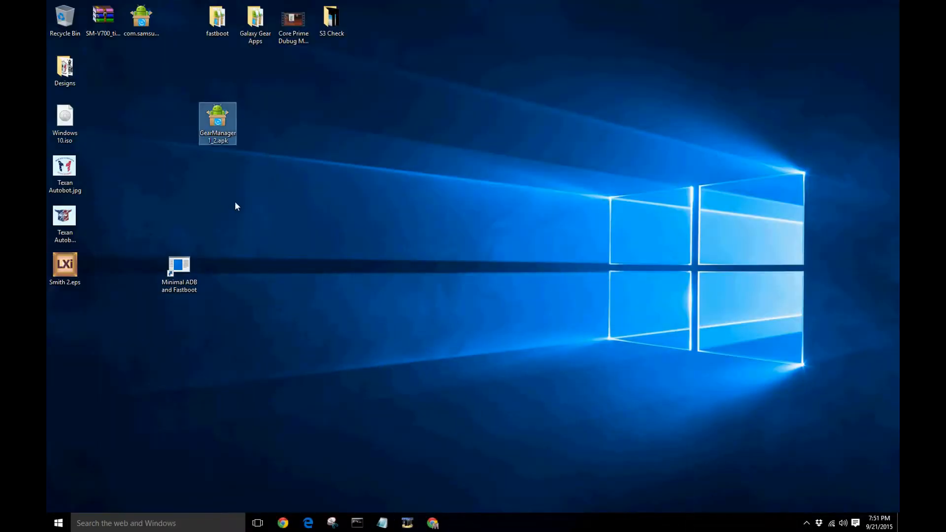
right_click(217, 123)
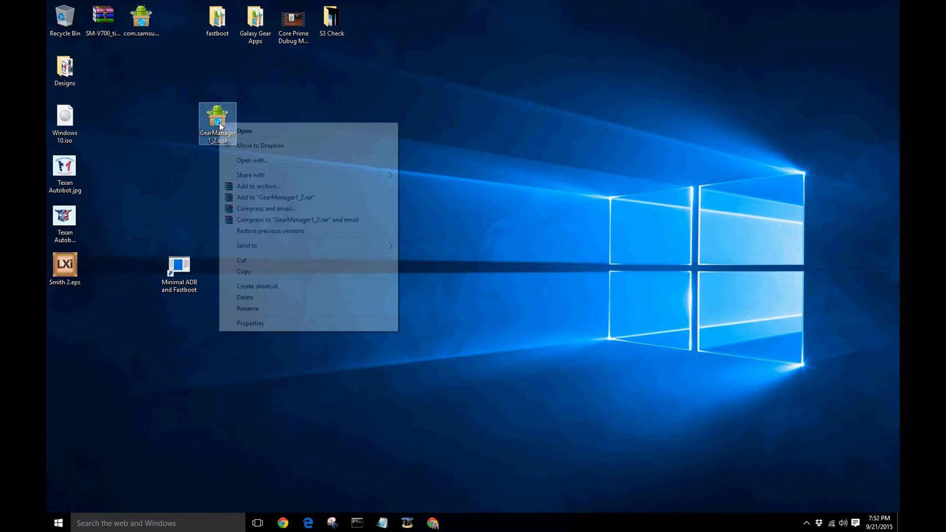
mouse_move(260, 326)
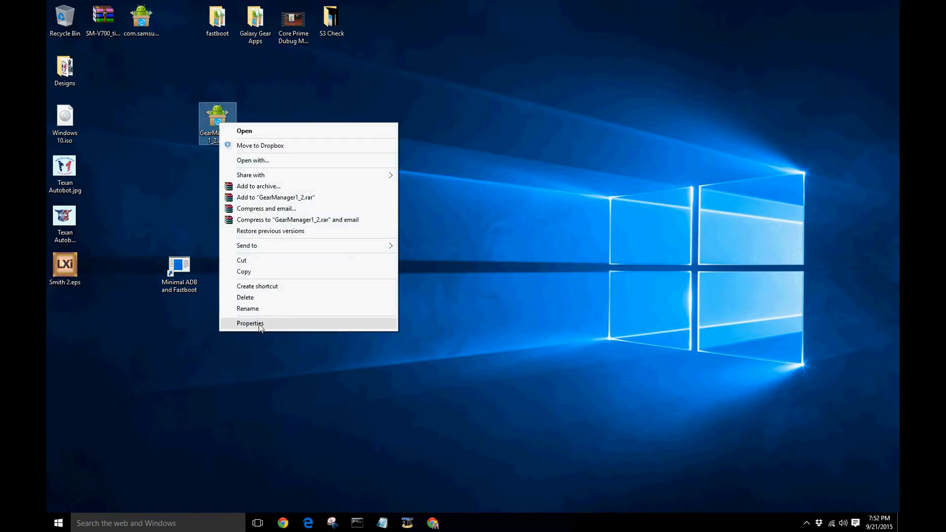
click(250, 323)
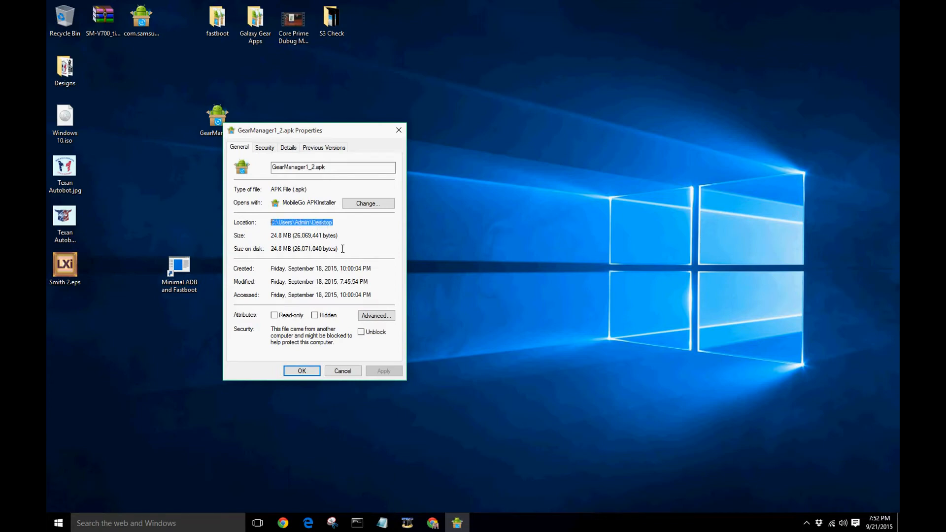
click(301, 370)
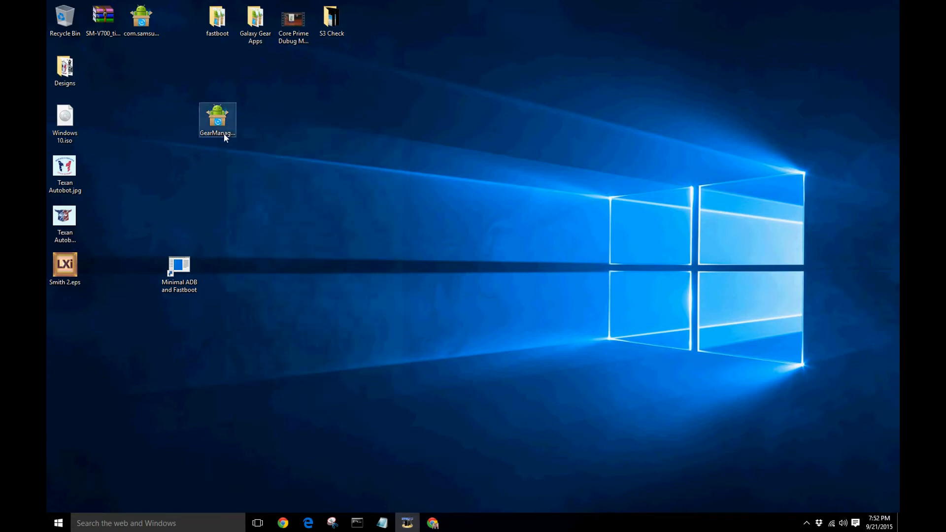
Step: Rename GearManager1_2.apk to gear.apk and bring up its context menu
click(217, 120)
text(gear.apk)
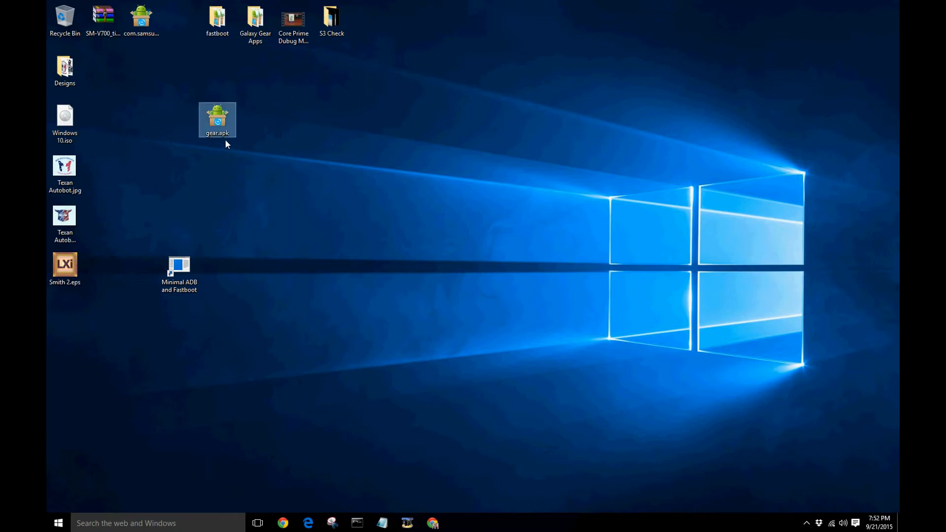
mouse_move(217, 121)
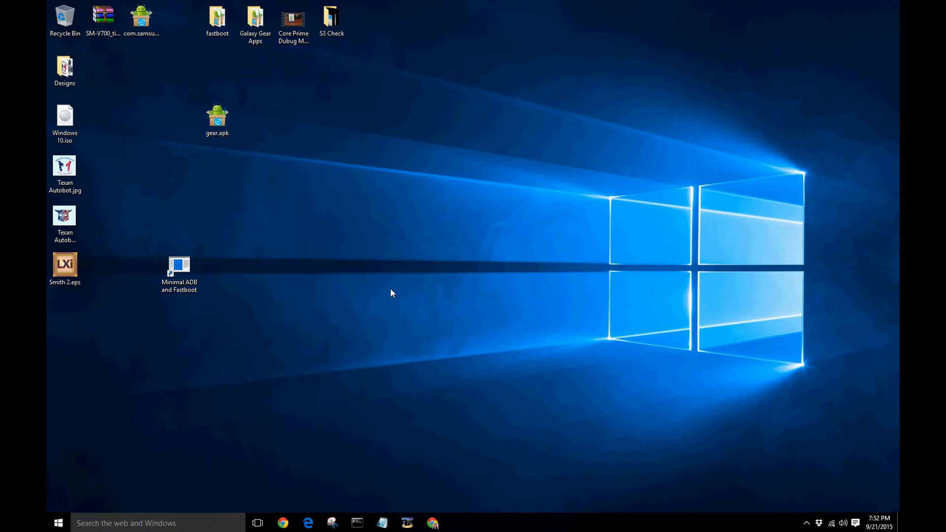
right_click(217, 117)
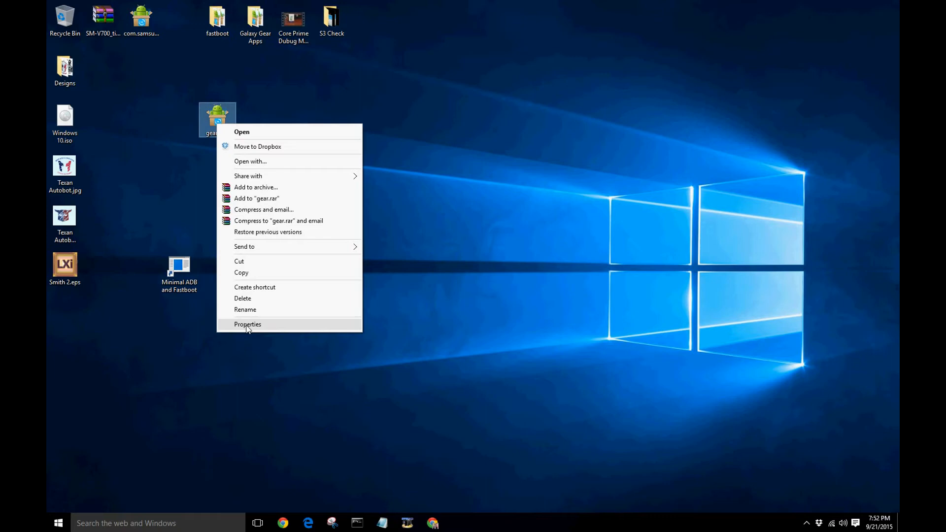
click(247, 324)
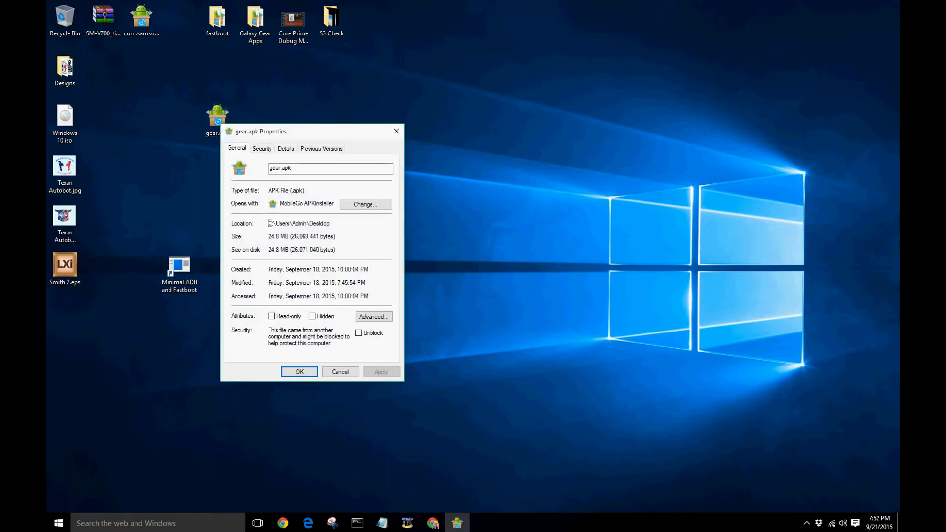
right_click(299, 223)
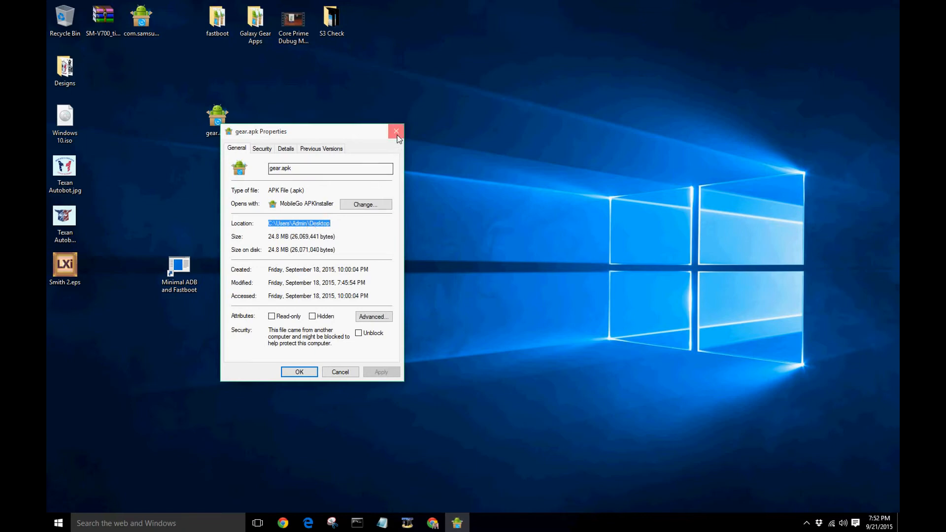
click(396, 131)
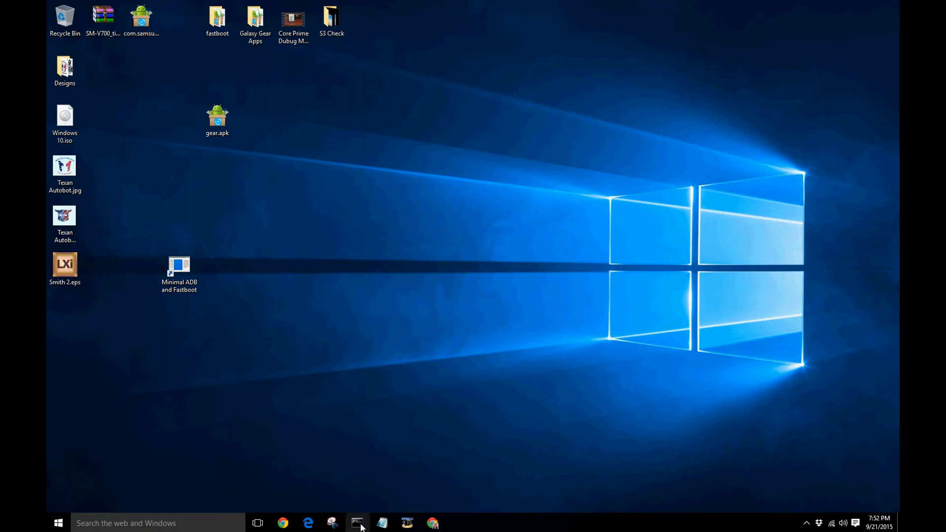
Step: Run adb install C:\Users\Admin\Desktop\gear.apk in the command window
click(357, 524)
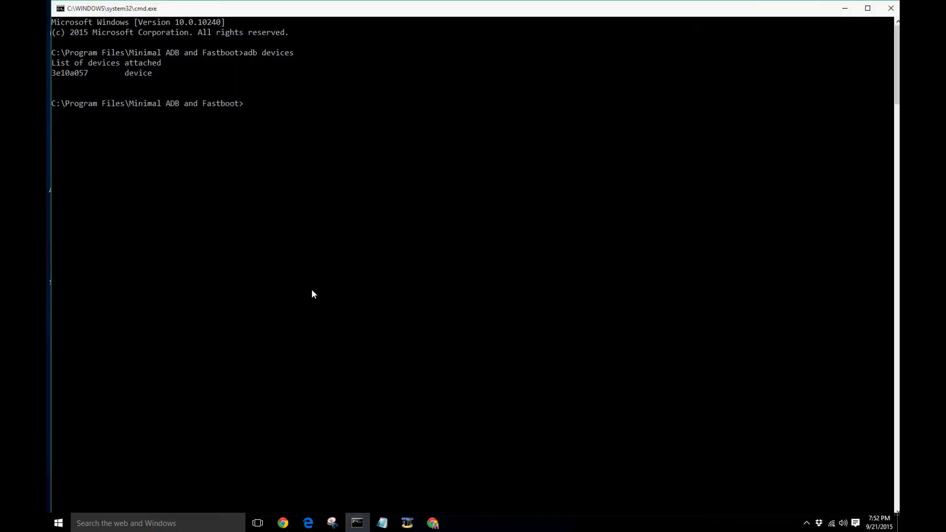
mouse_move(312, 314)
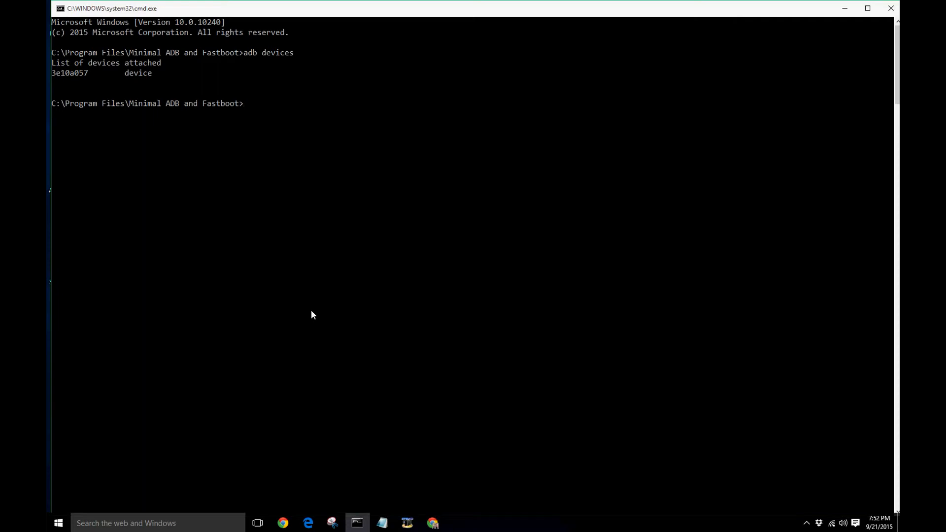
mouse_move(252, 108)
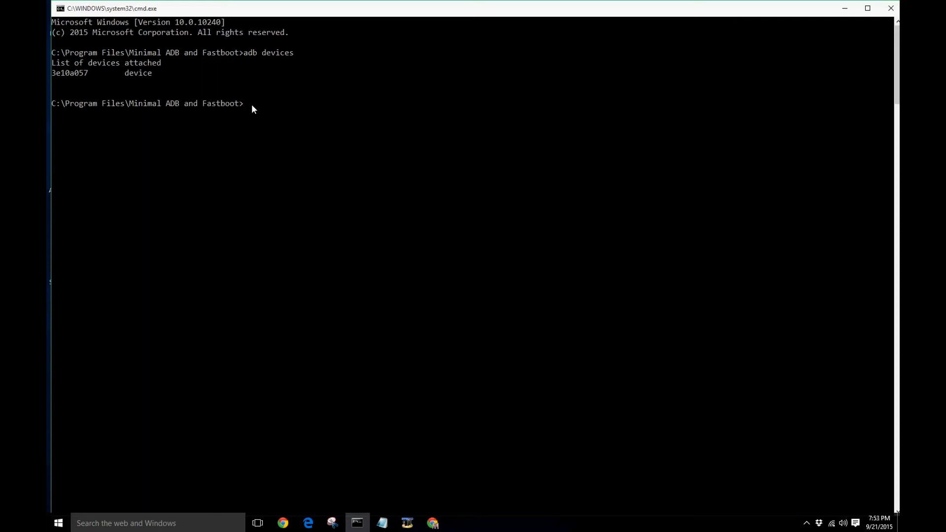
text(a)
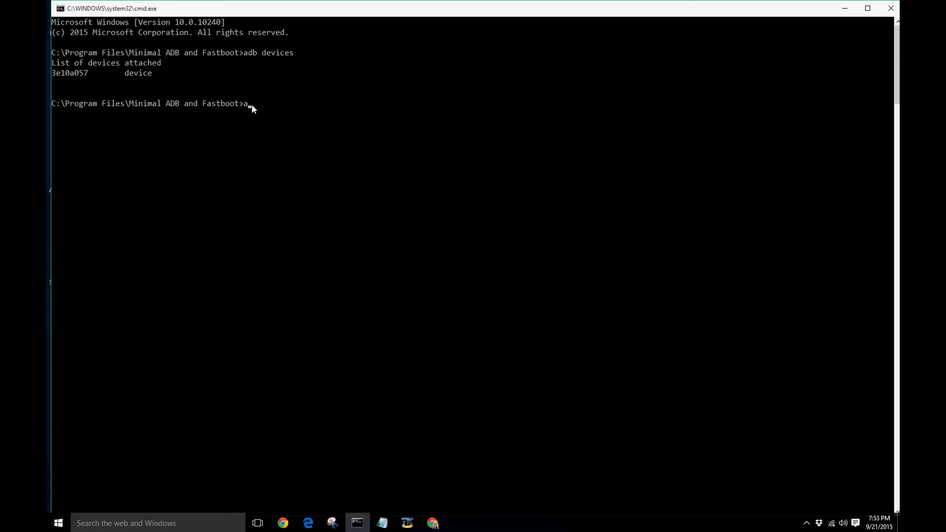
text(db)
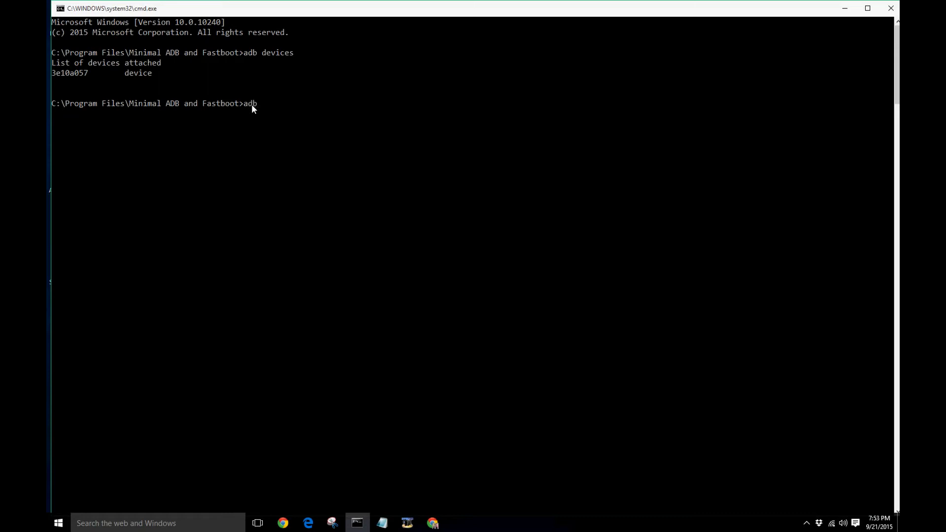
text(install C:\Users\Admin\Desktop)
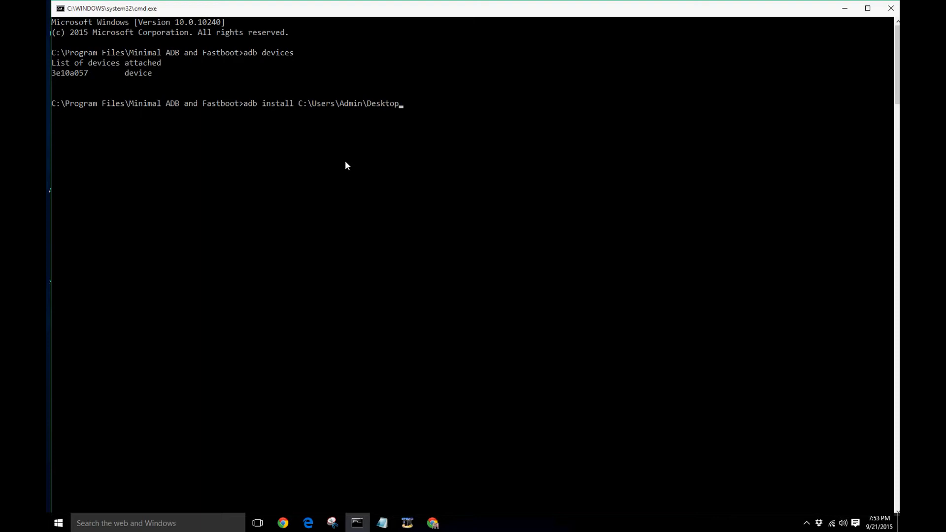
text(\)
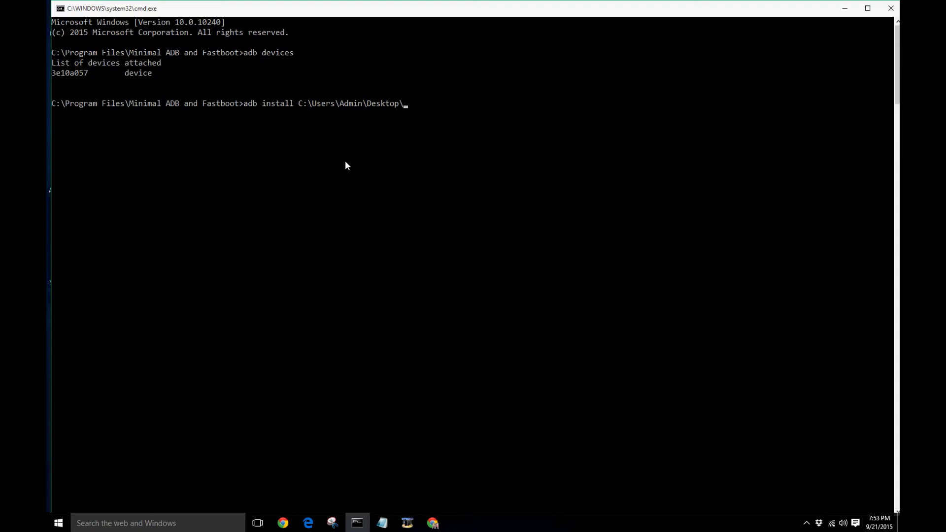
text(g)
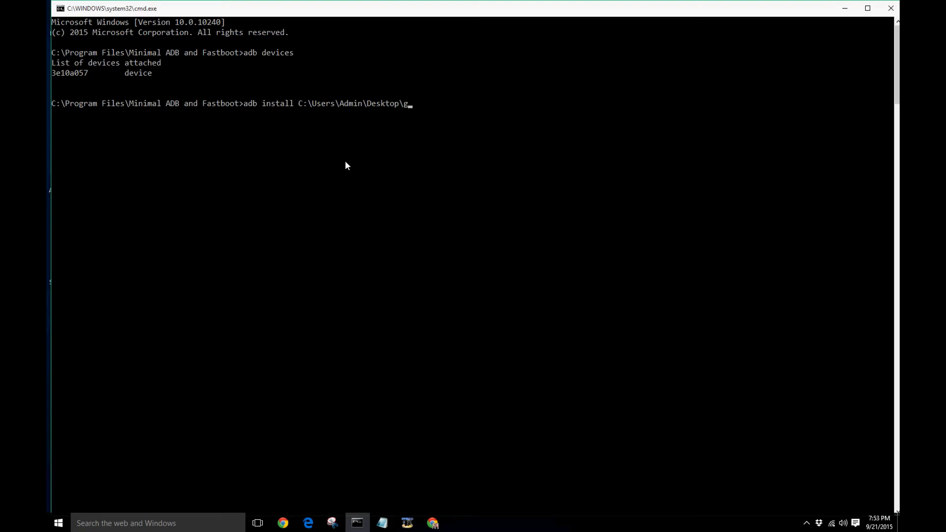
text(ear)
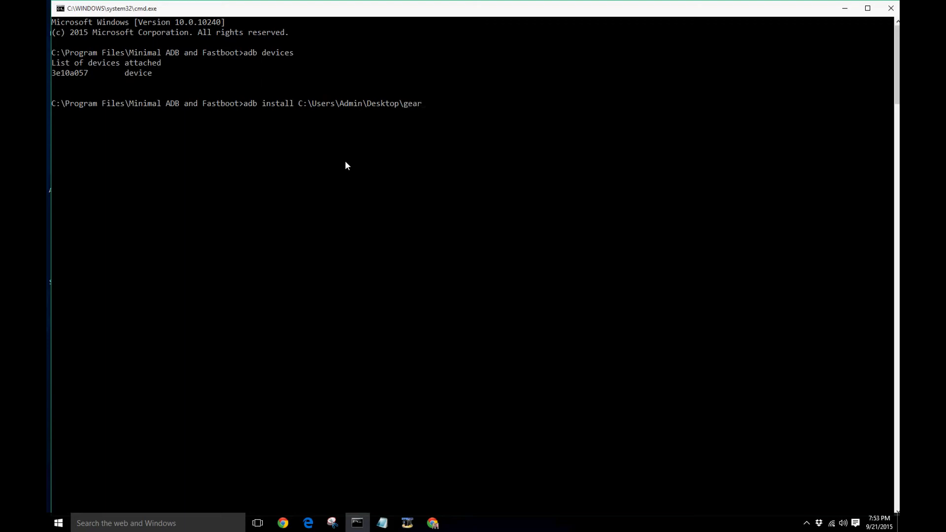
text(.ap)
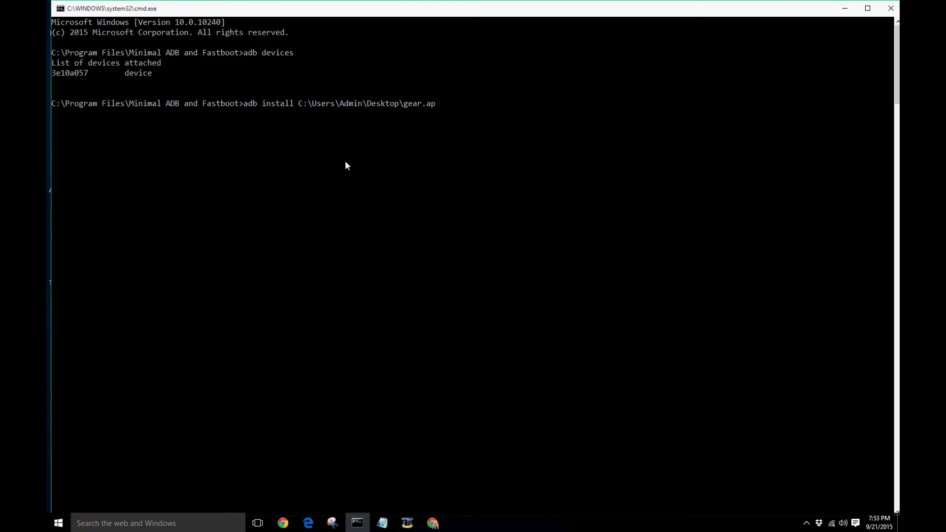
text(k)
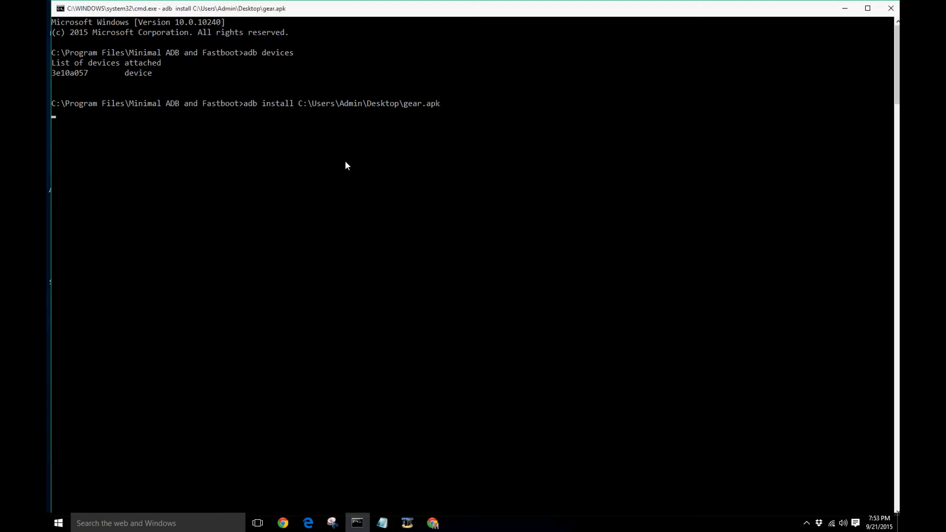